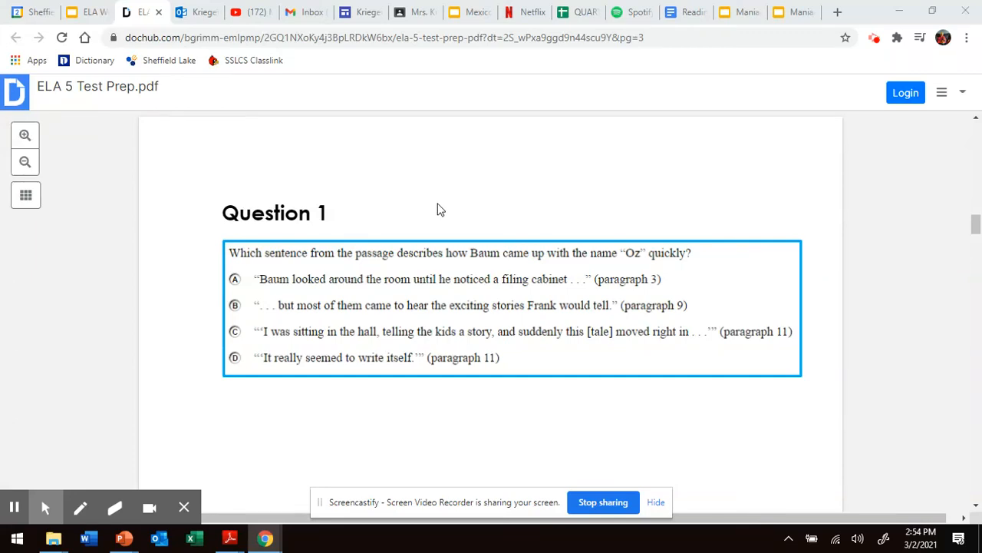
pyautogui.moveTo(455, 216)
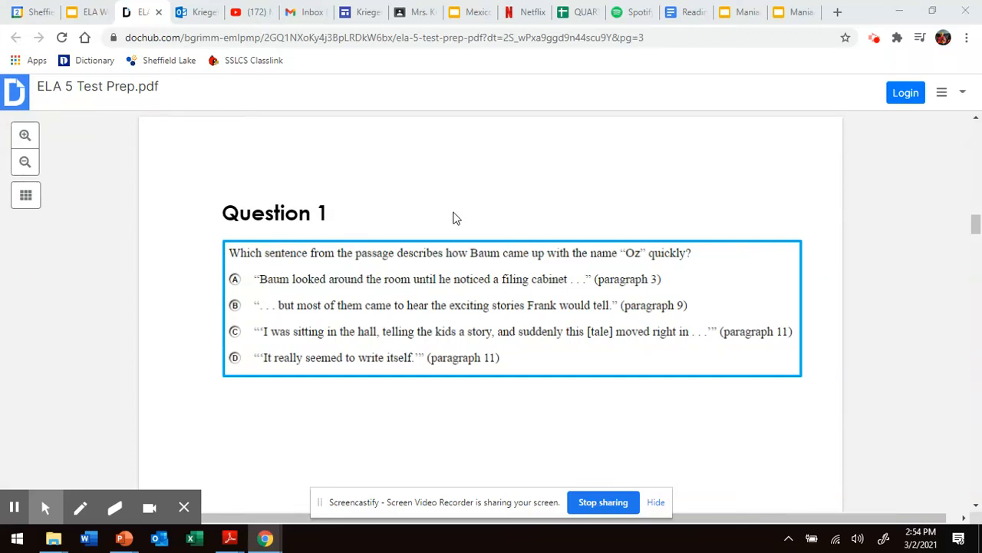
pyautogui.moveTo(464, 215)
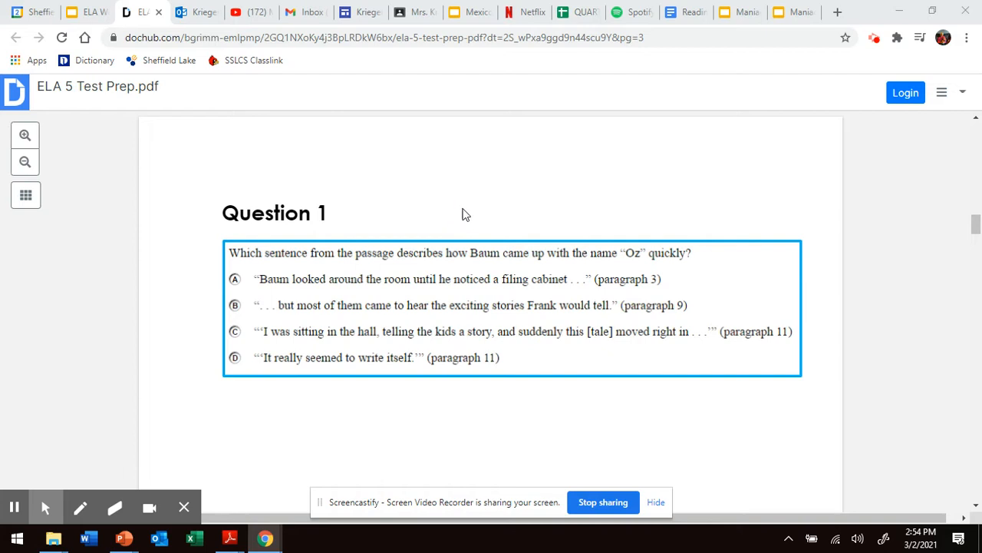
pyautogui.moveTo(473, 218)
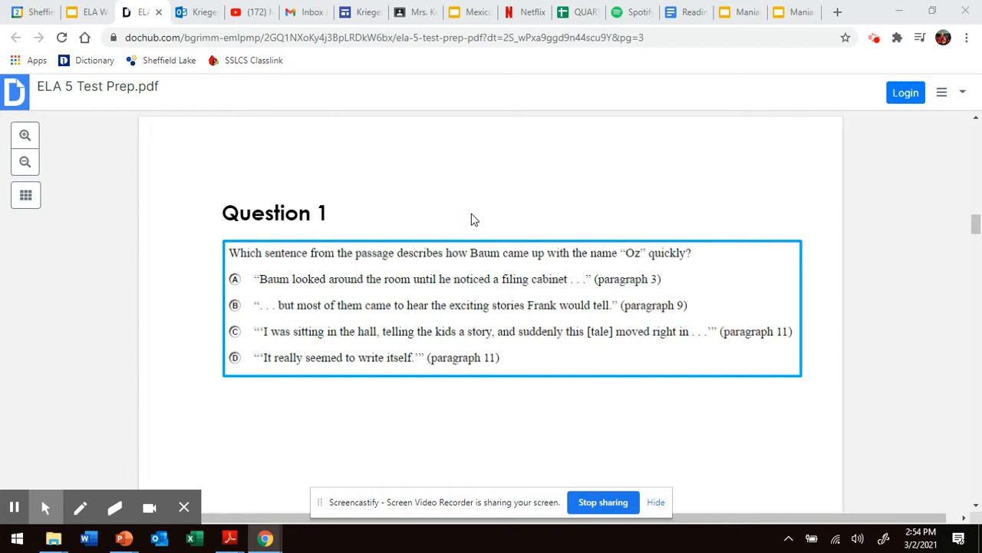
pyautogui.moveTo(470, 221)
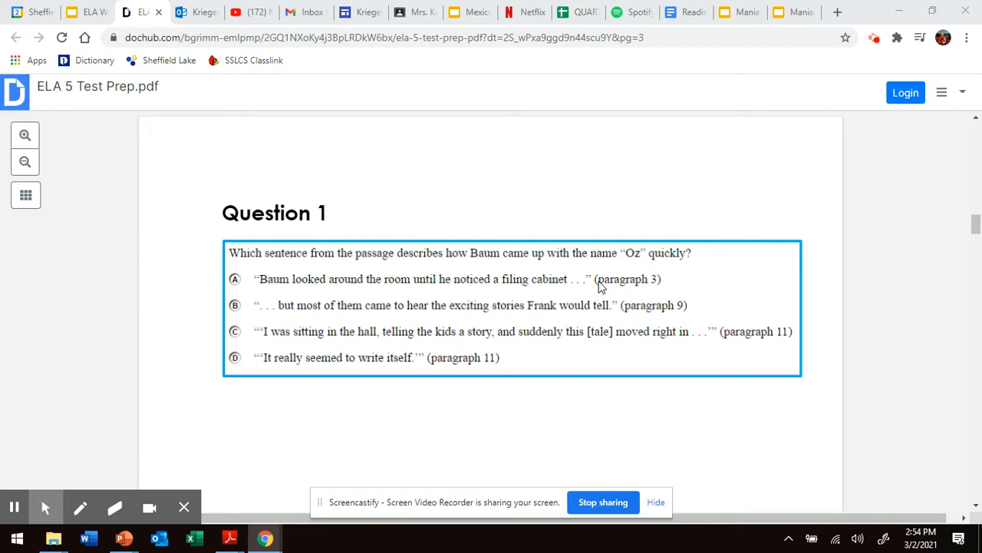
pyautogui.moveTo(629, 304)
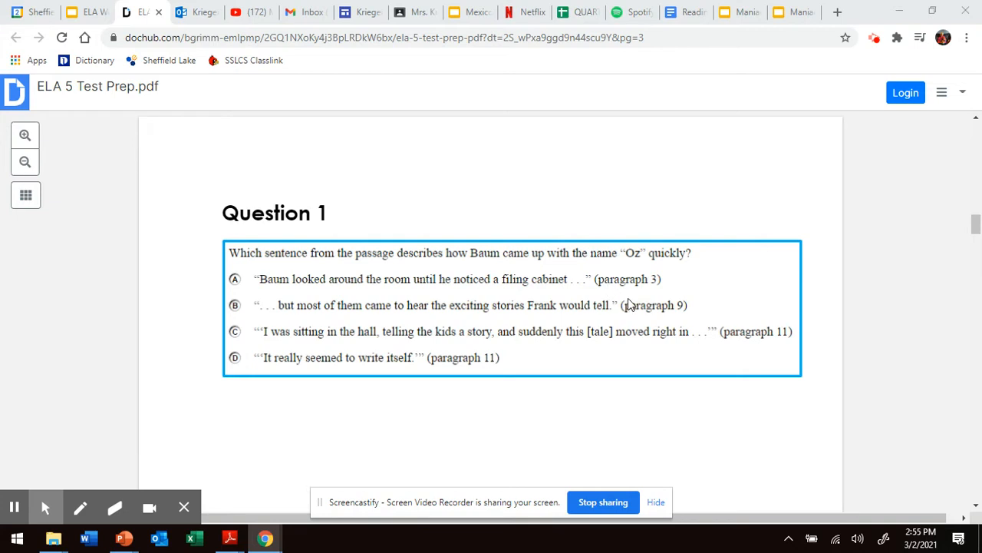
pyautogui.moveTo(365, 196)
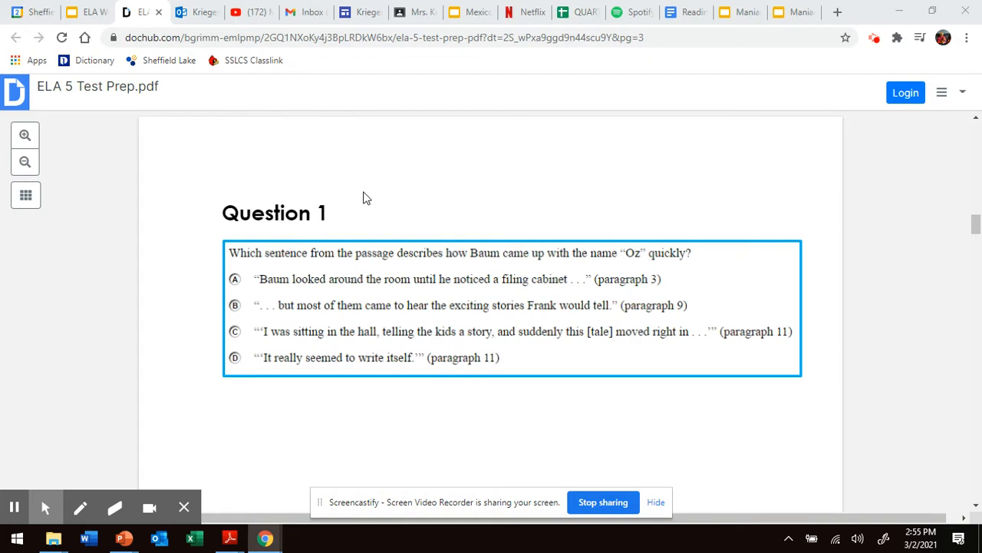
pyautogui.moveTo(547, 283)
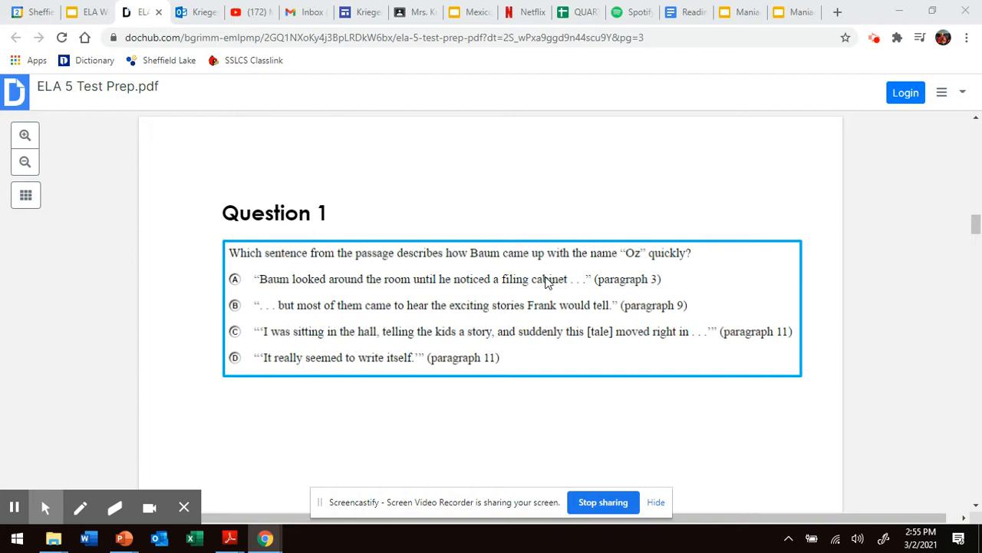
pyautogui.moveTo(371, 274)
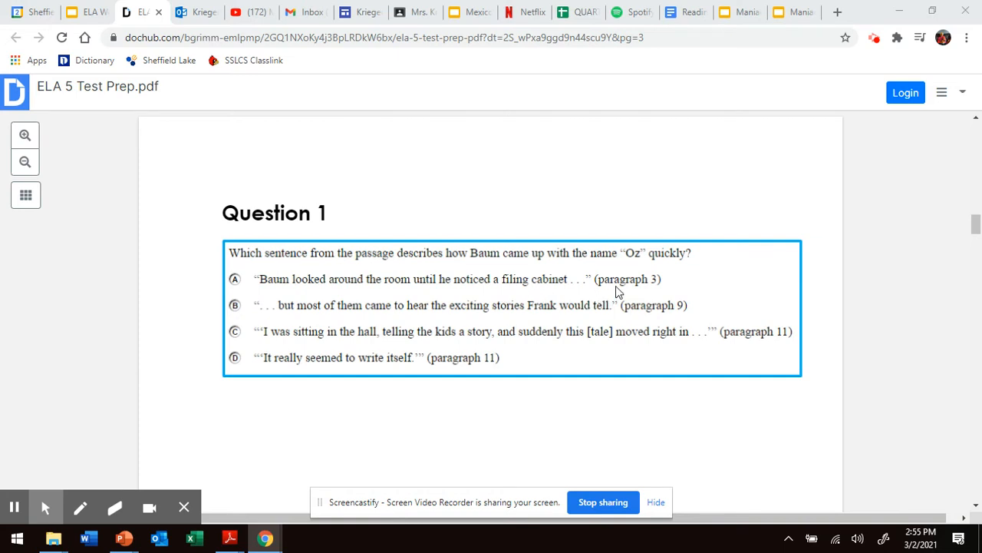
pyautogui.moveTo(614, 279)
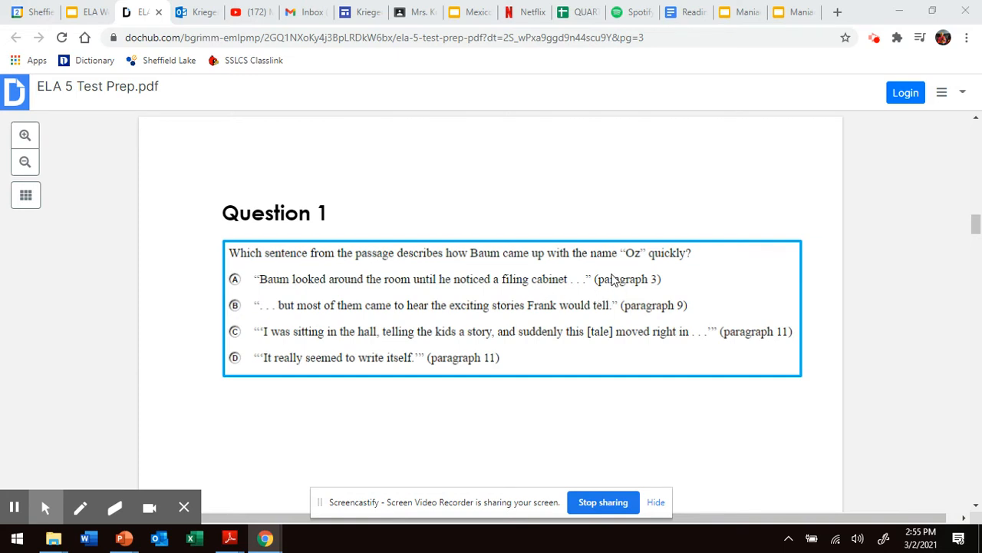
pyautogui.moveTo(344, 298)
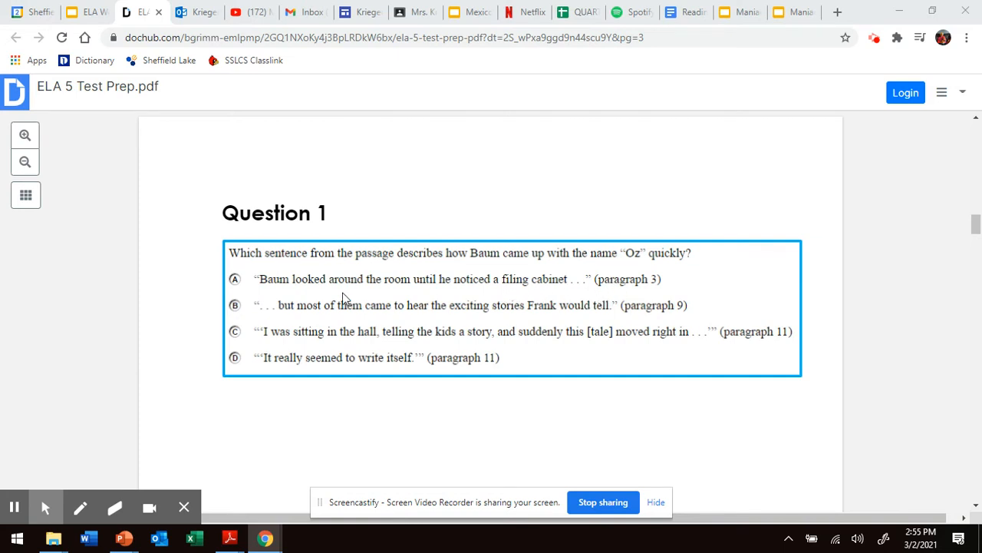
pyautogui.moveTo(466, 253)
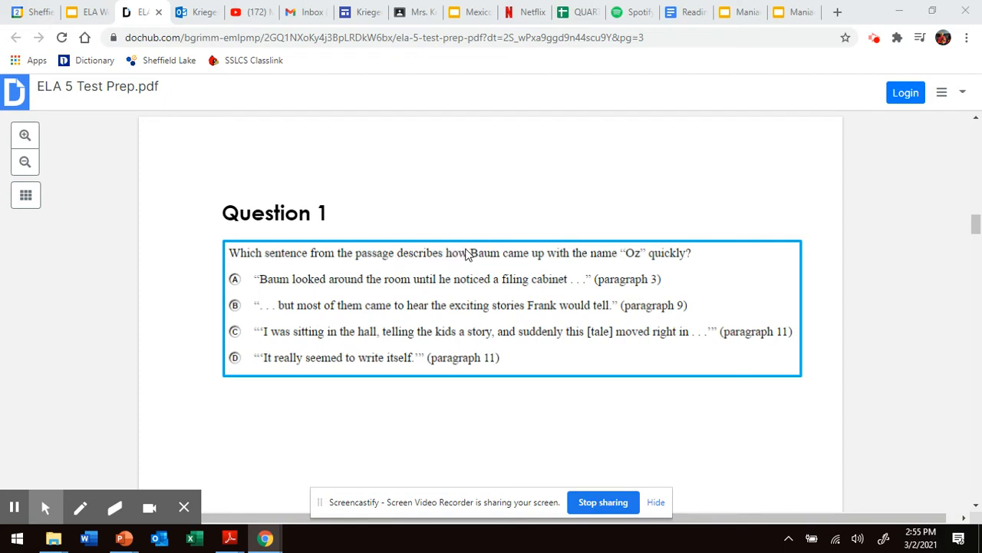
pyautogui.moveTo(470, 264)
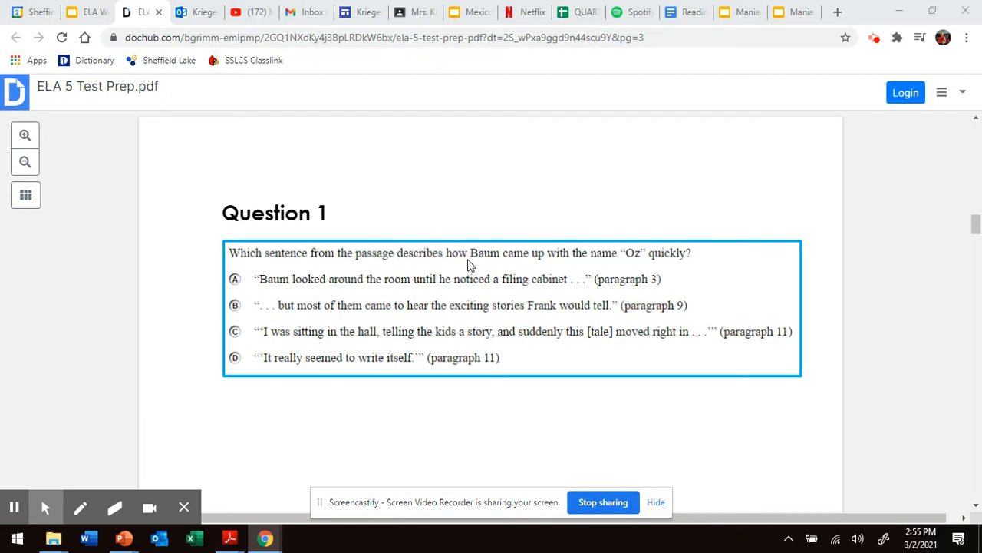
pyautogui.moveTo(344, 341)
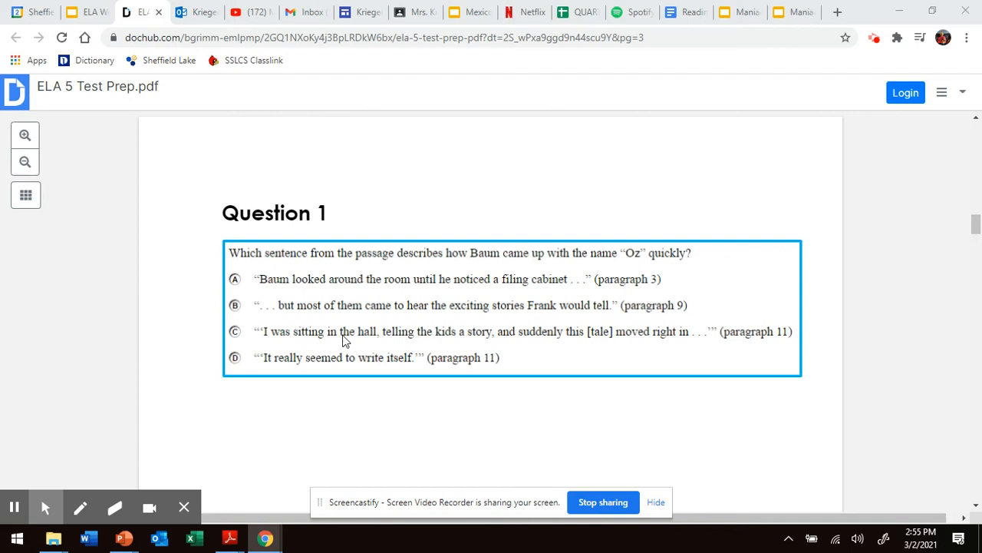
pyautogui.moveTo(291, 322)
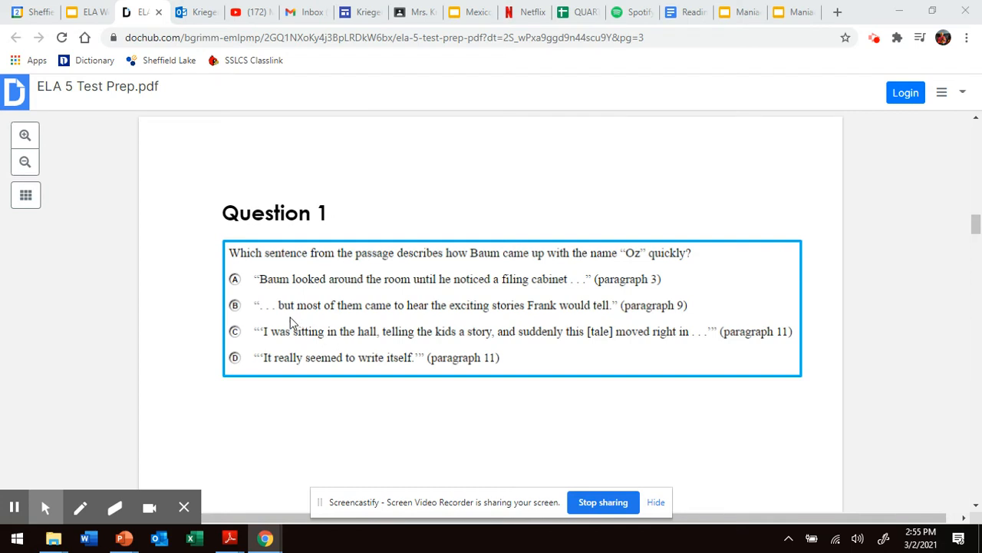
pyautogui.moveTo(497, 331)
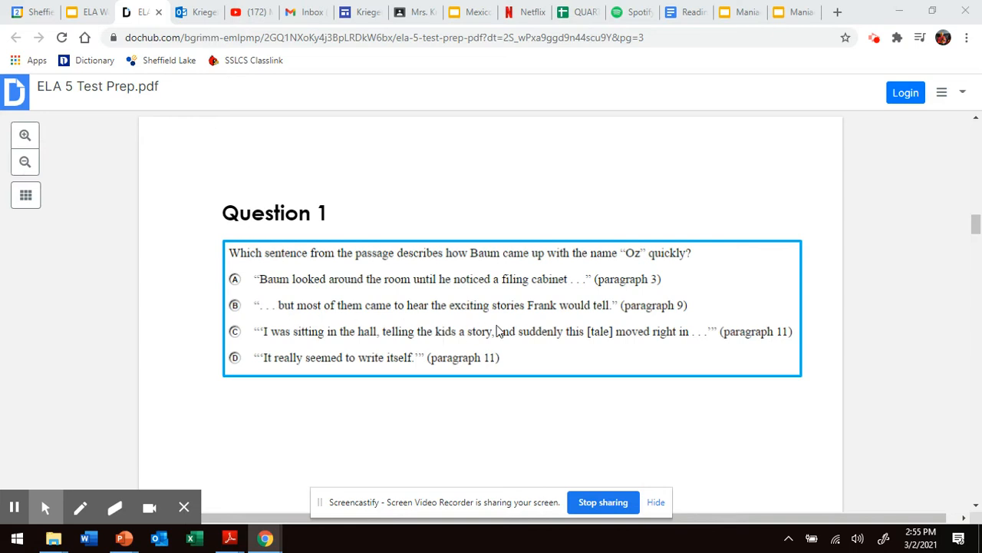
pyautogui.moveTo(638, 318)
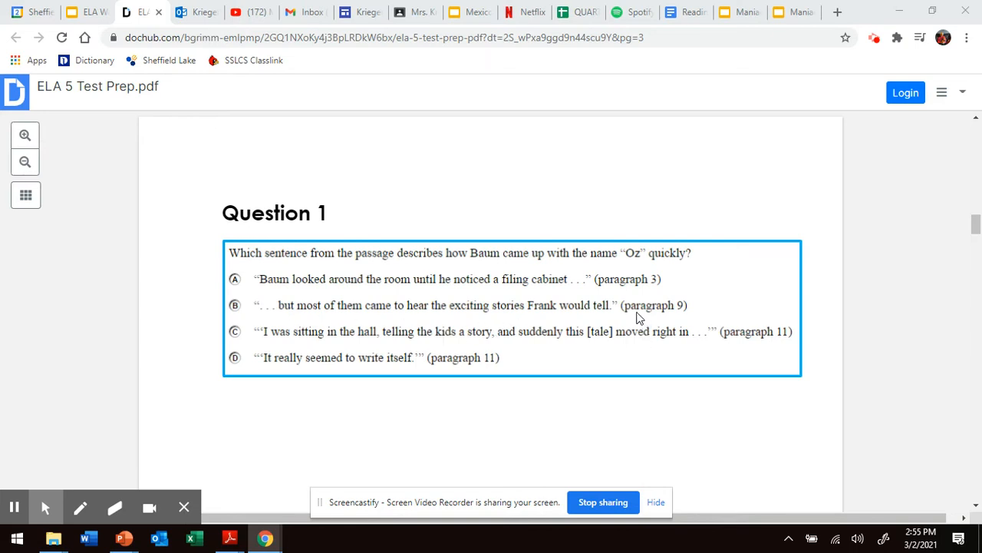
pyautogui.moveTo(269, 344)
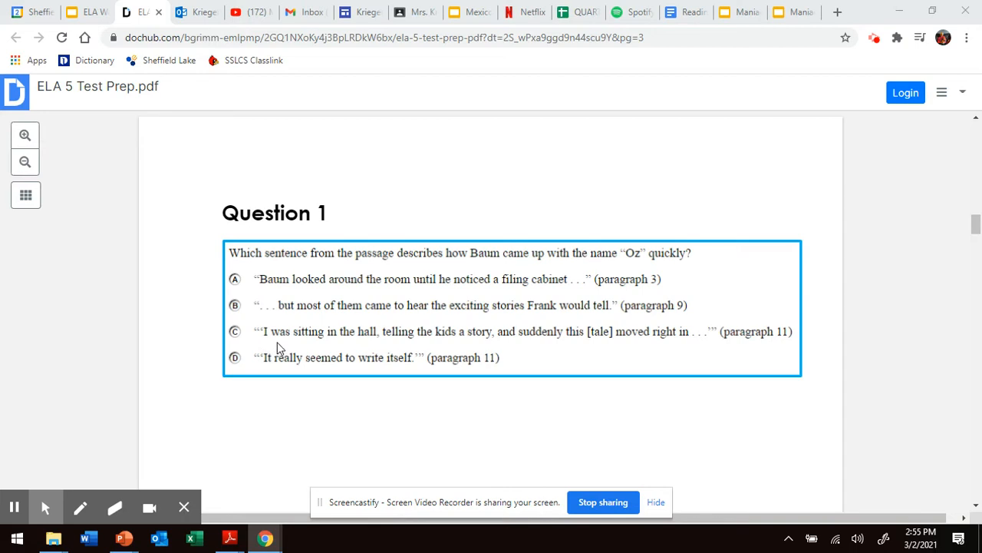
pyautogui.moveTo(571, 335)
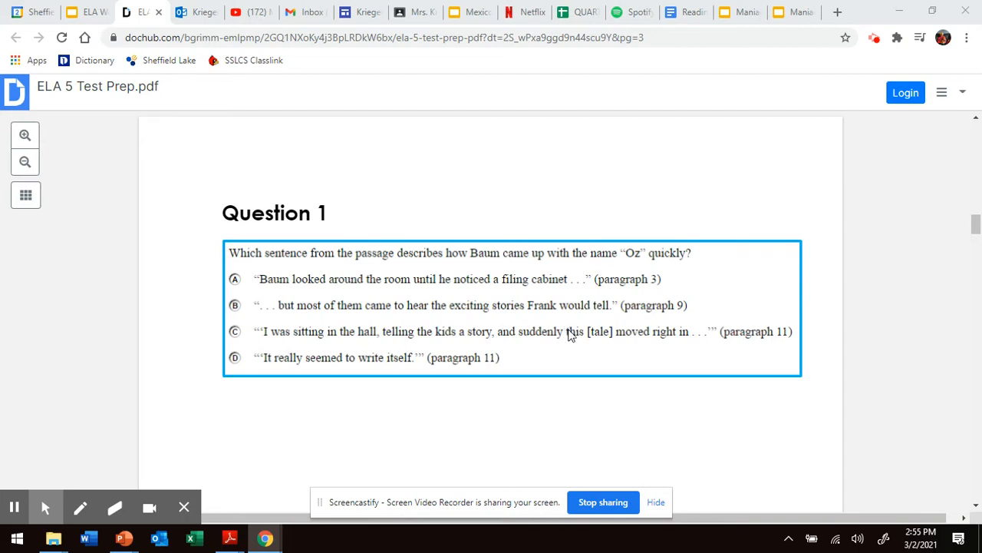
pyautogui.moveTo(614, 344)
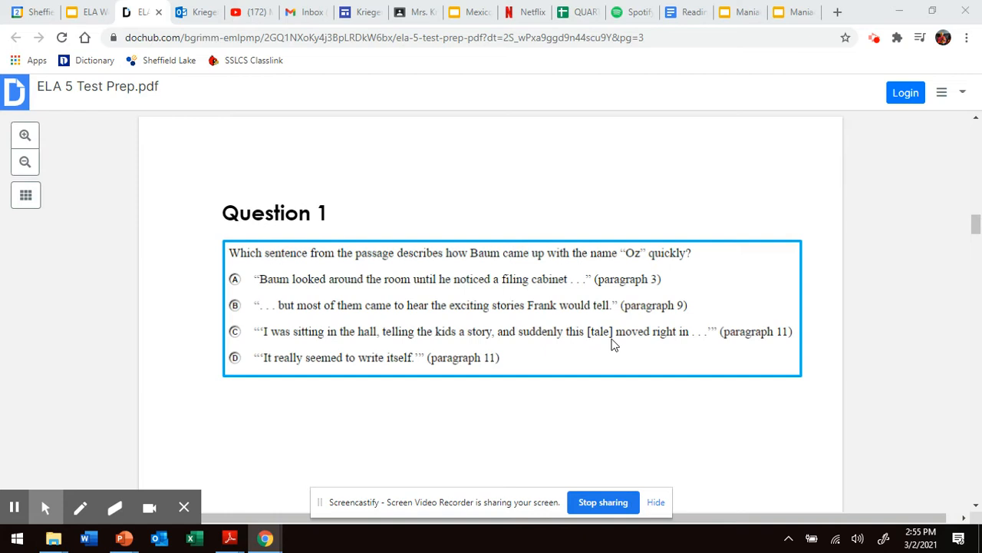
pyautogui.moveTo(743, 338)
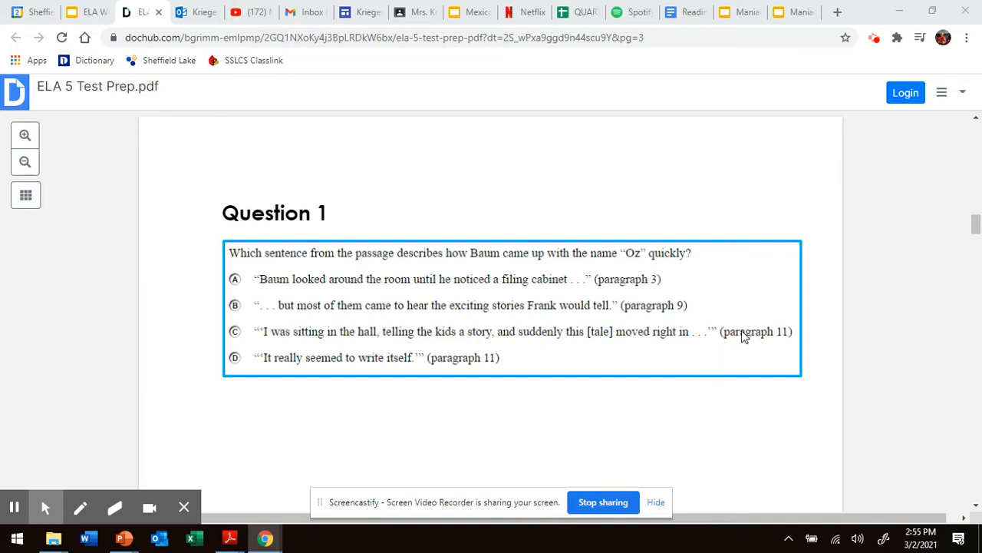
pyautogui.moveTo(243, 390)
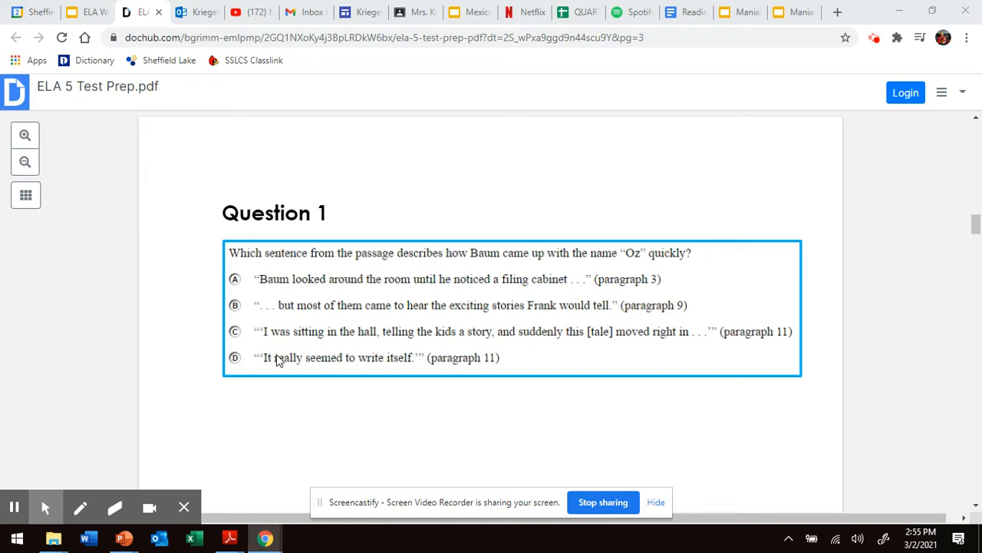
pyautogui.moveTo(454, 376)
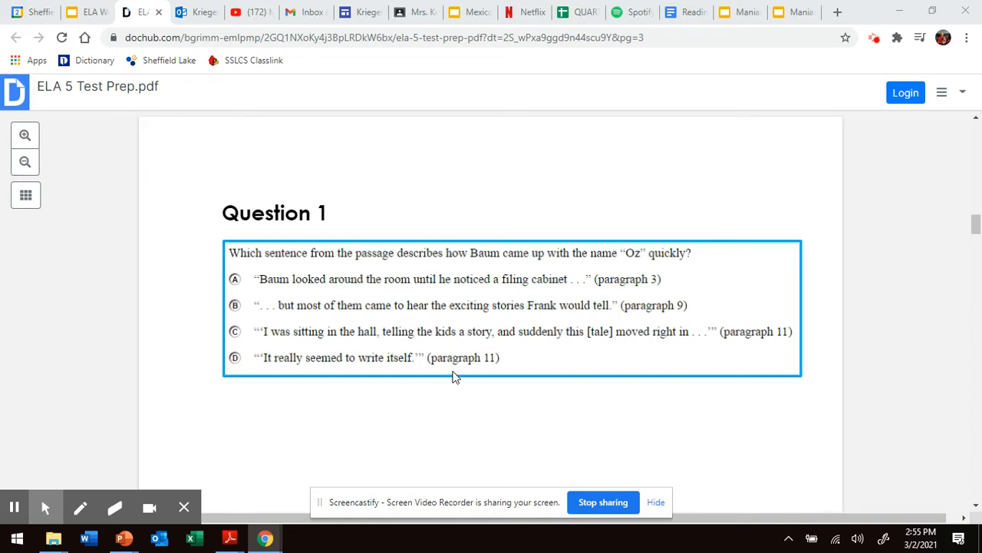
pyautogui.moveTo(307, 304)
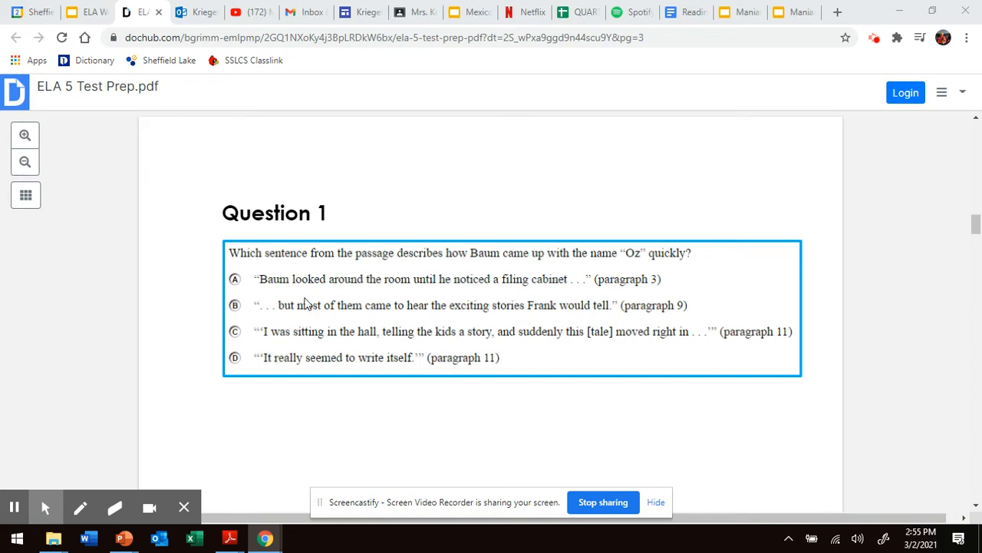
pyautogui.moveTo(322, 405)
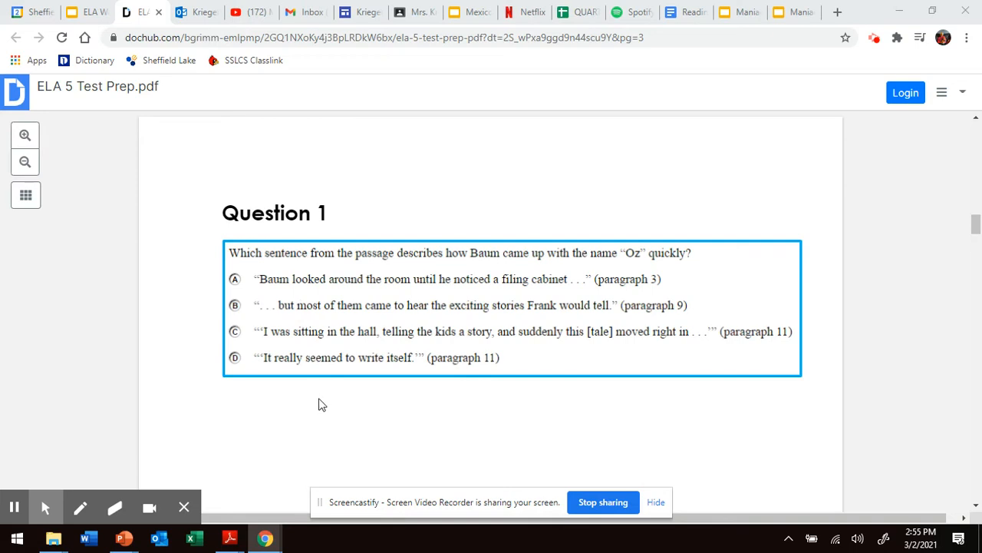
pyautogui.moveTo(406, 269)
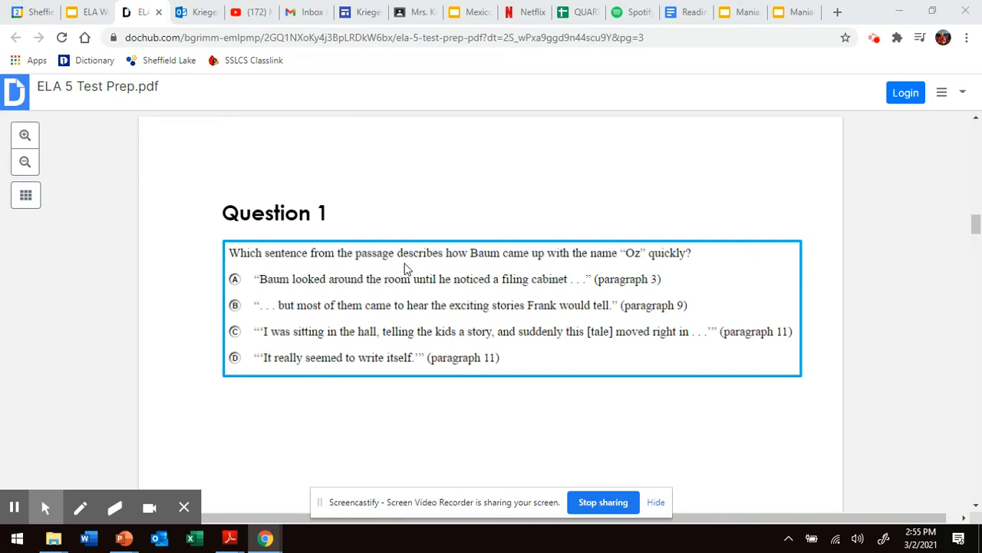
pyautogui.moveTo(491, 264)
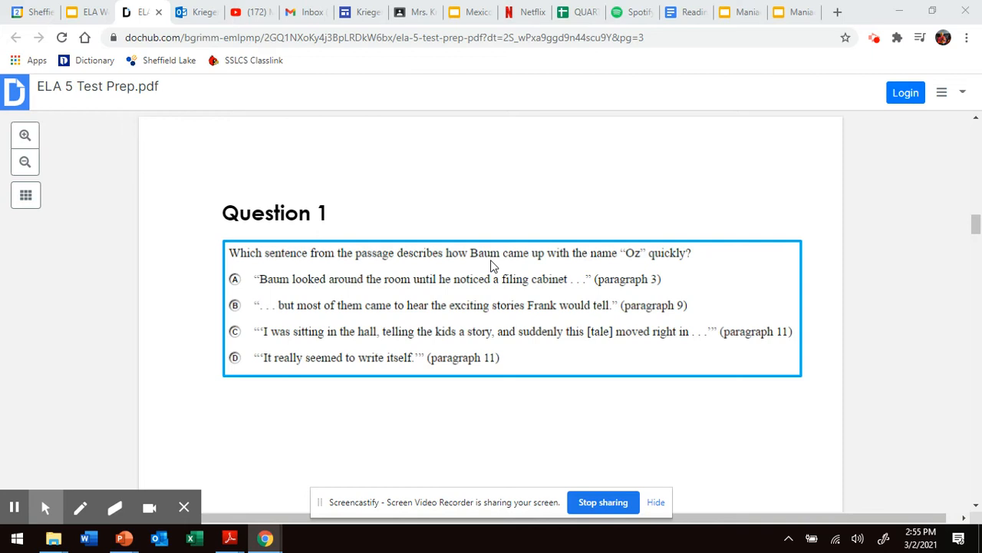
pyautogui.moveTo(628, 264)
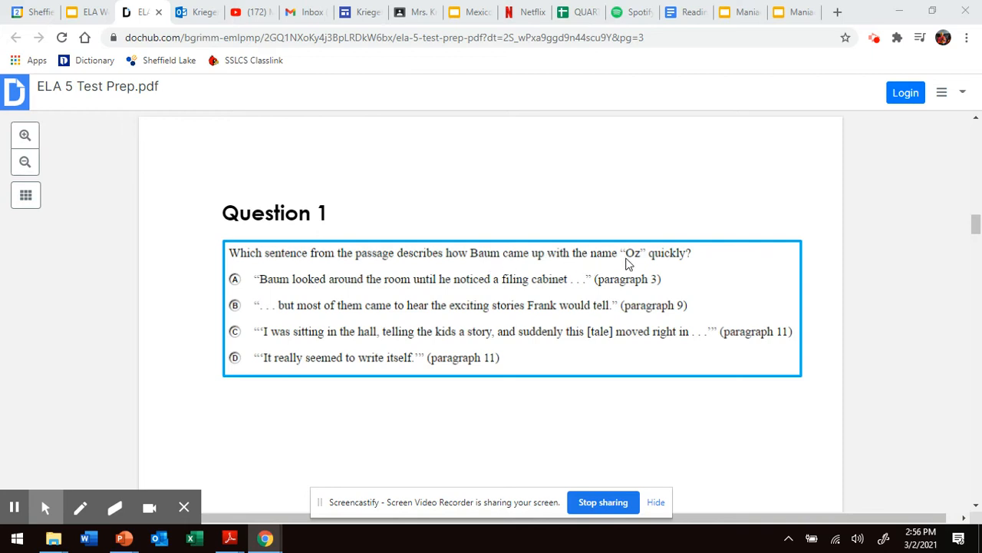
pyautogui.moveTo(568, 310)
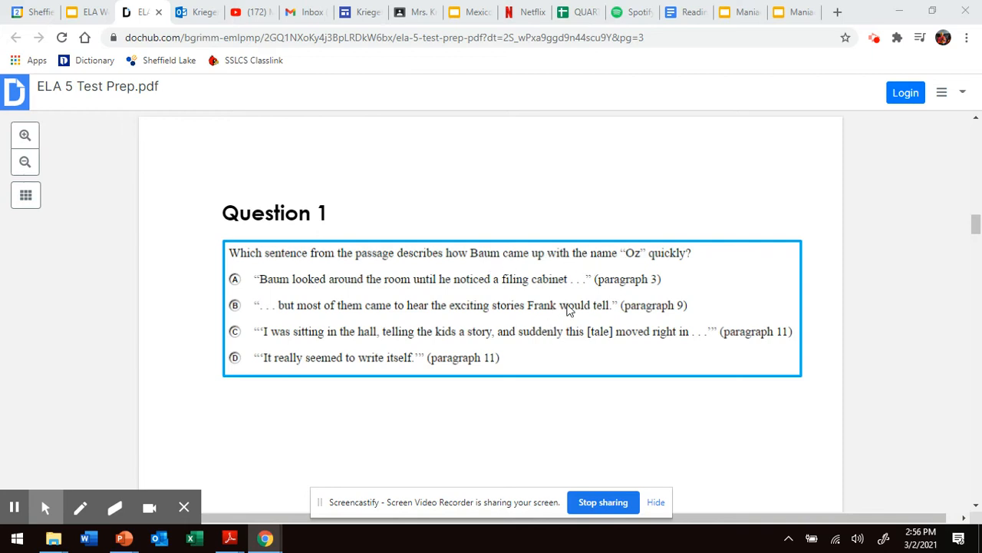
pyautogui.moveTo(639, 307)
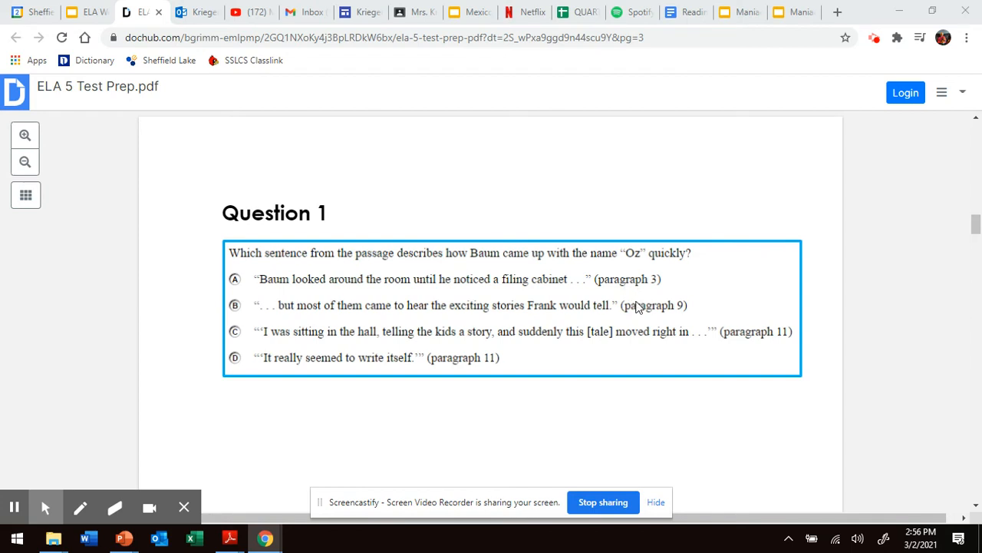
pyautogui.moveTo(483, 298)
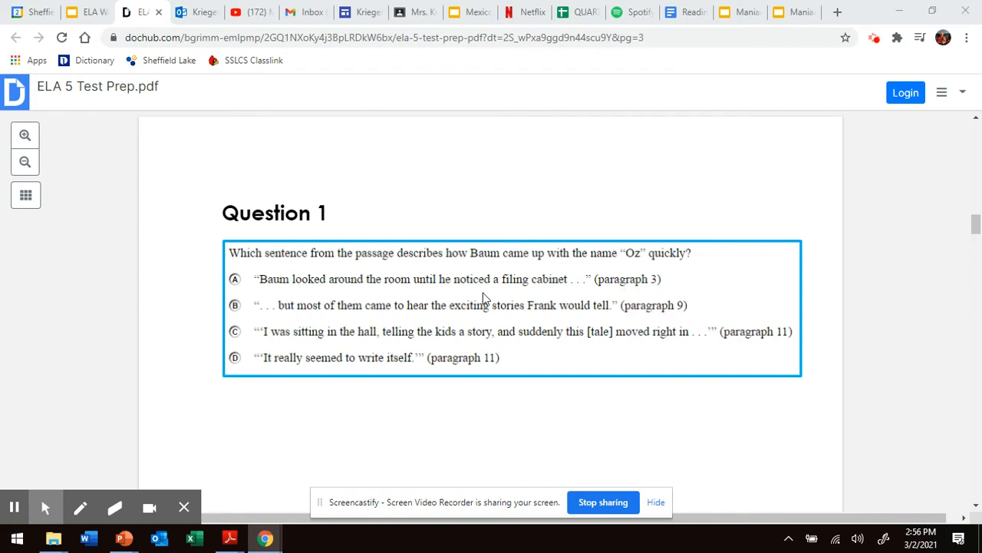
pyautogui.moveTo(652, 264)
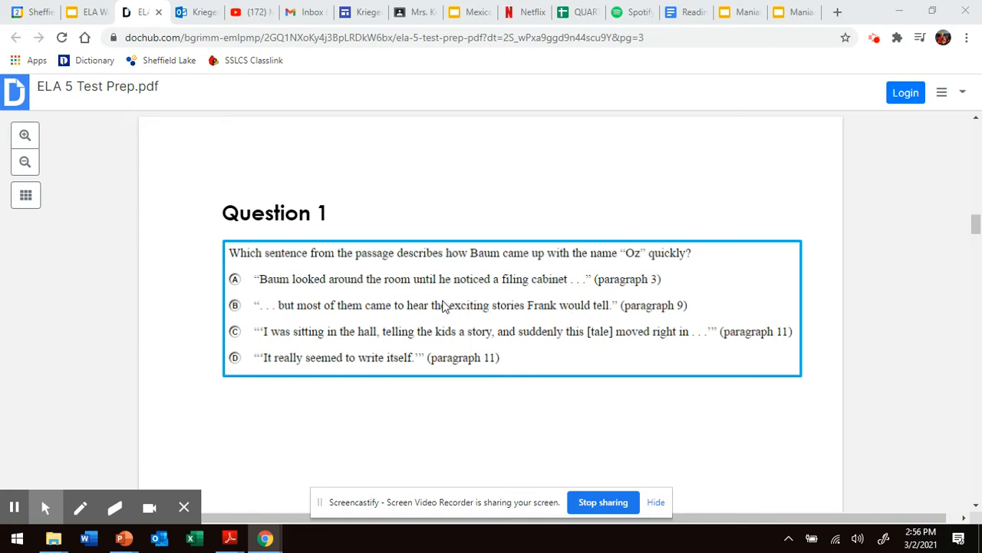
pyautogui.moveTo(421, 350)
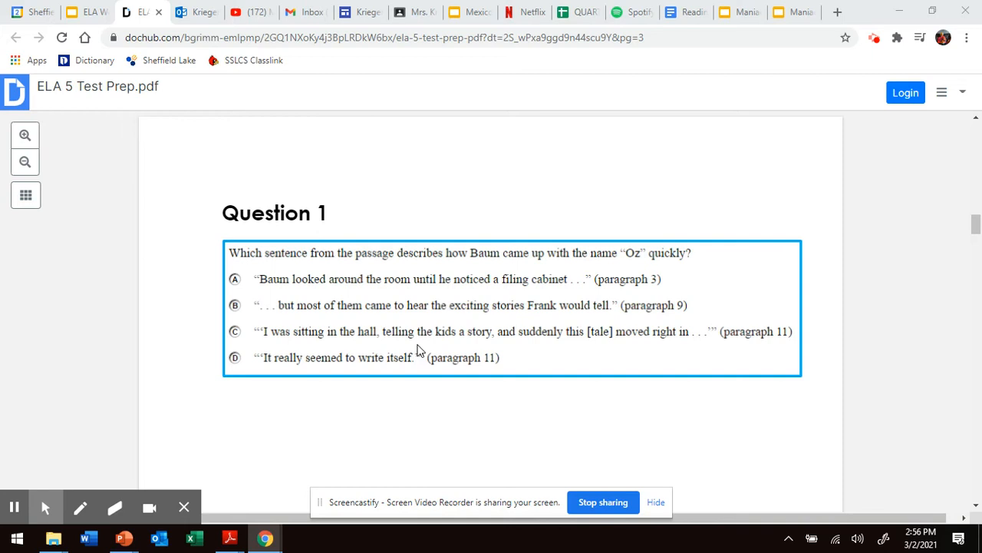
pyautogui.moveTo(420, 350)
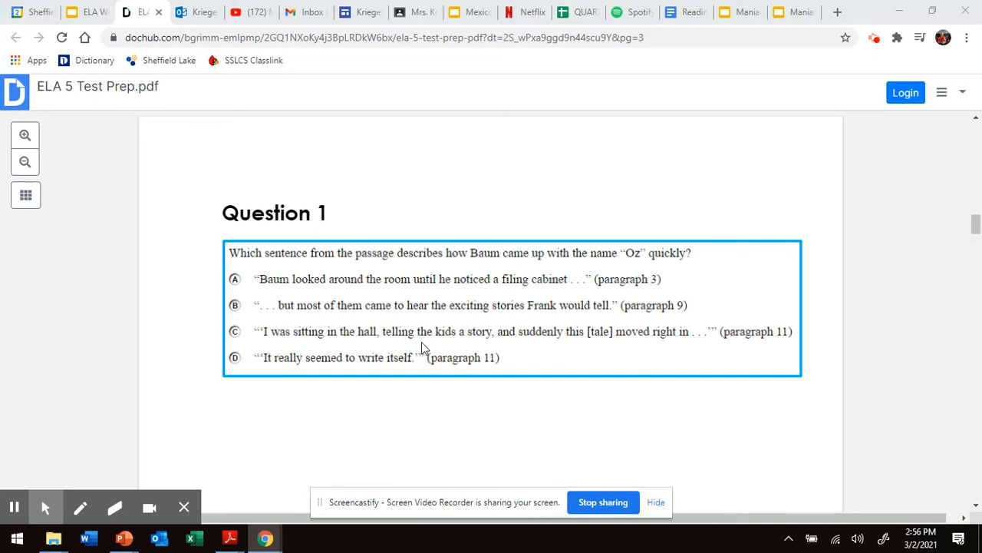
pyautogui.moveTo(427, 341)
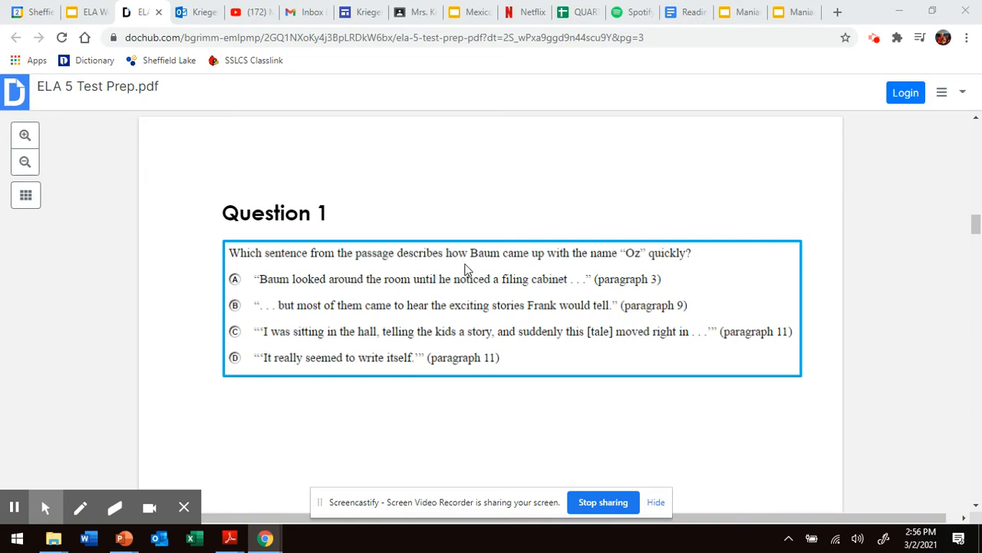
pyautogui.moveTo(457, 278)
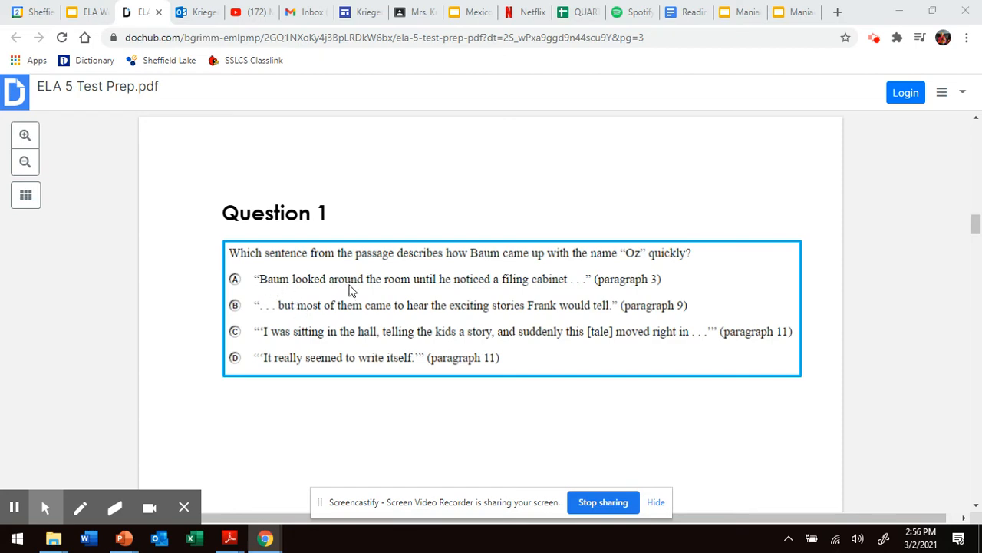
pyautogui.moveTo(632, 295)
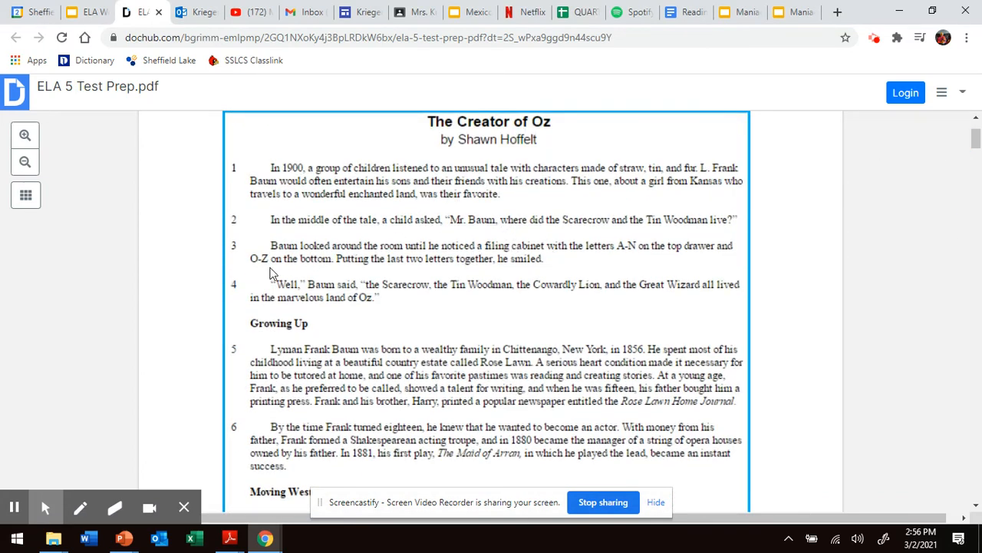
pyautogui.moveTo(261, 268)
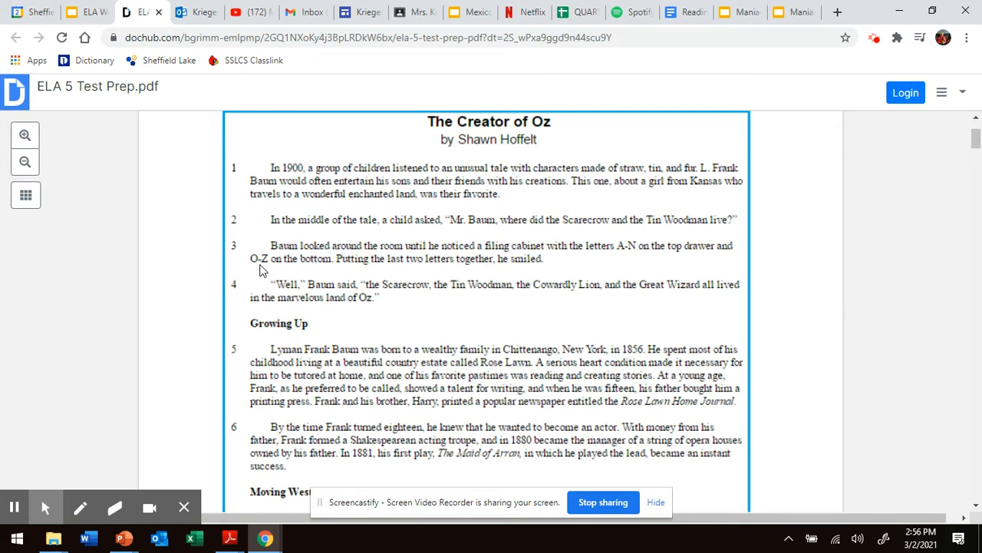
pyautogui.moveTo(397, 264)
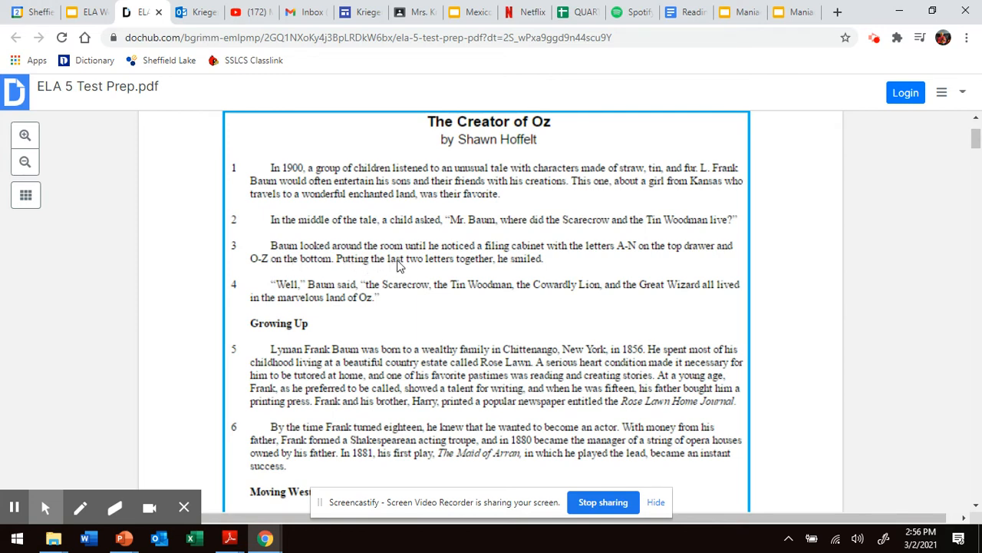
pyautogui.moveTo(471, 264)
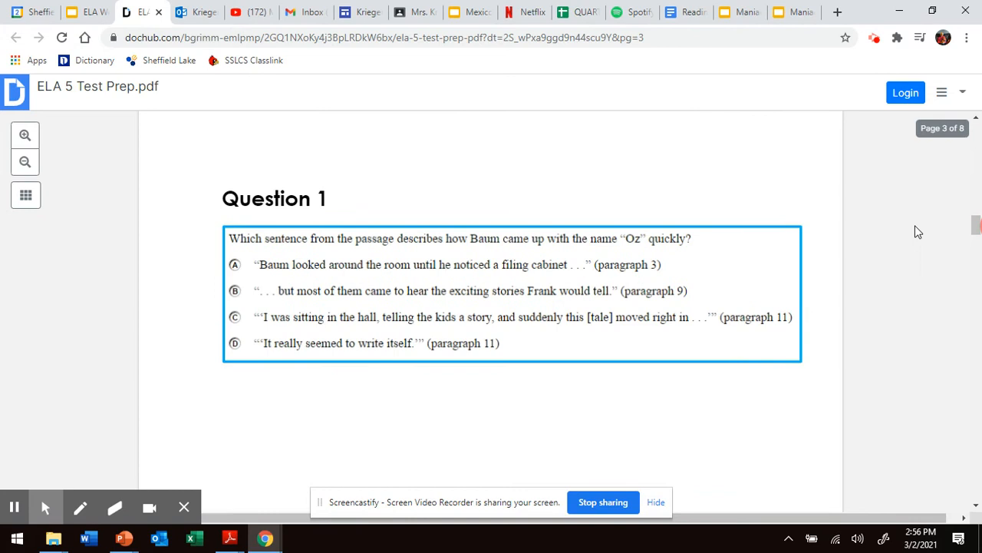
pyautogui.moveTo(629, 284)
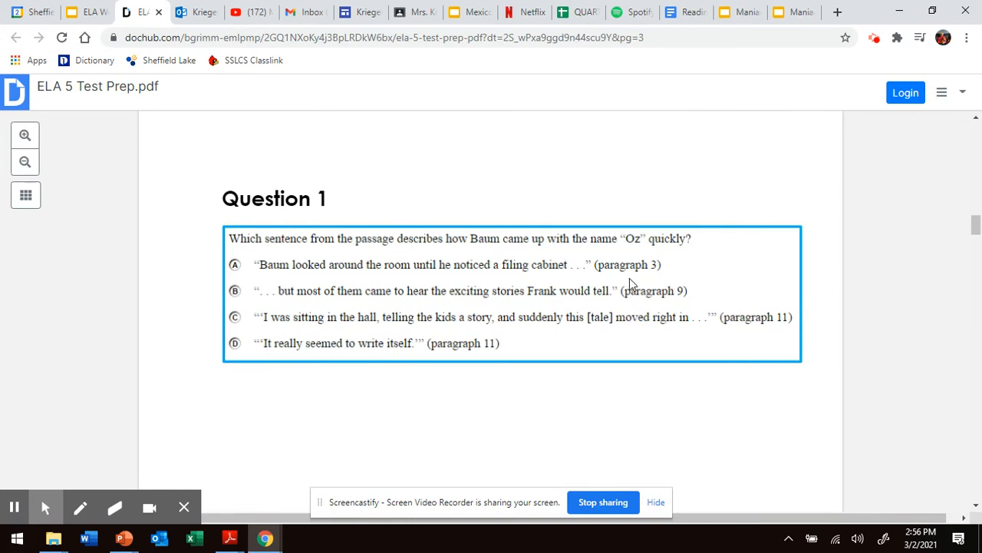
pyautogui.scroll(-3)
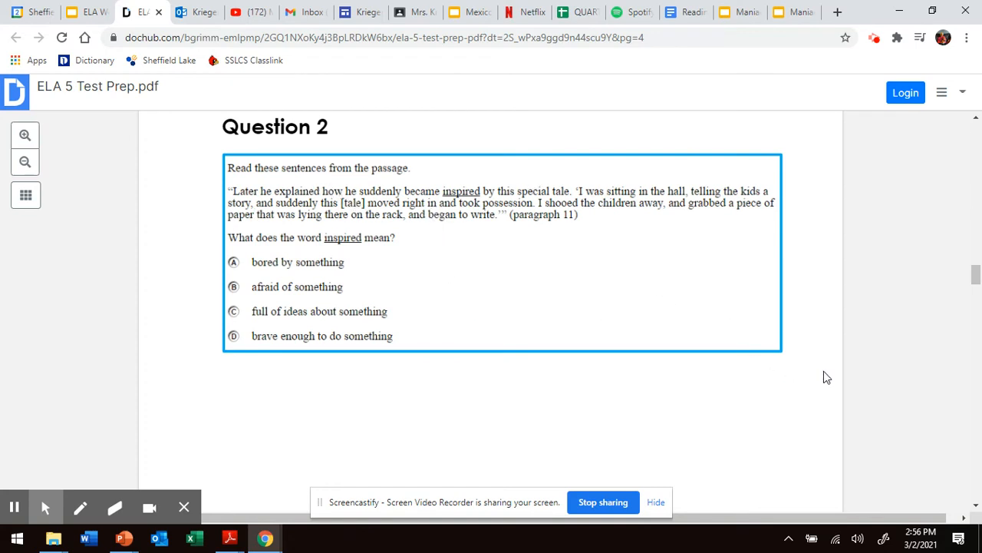
pyautogui.moveTo(618, 417)
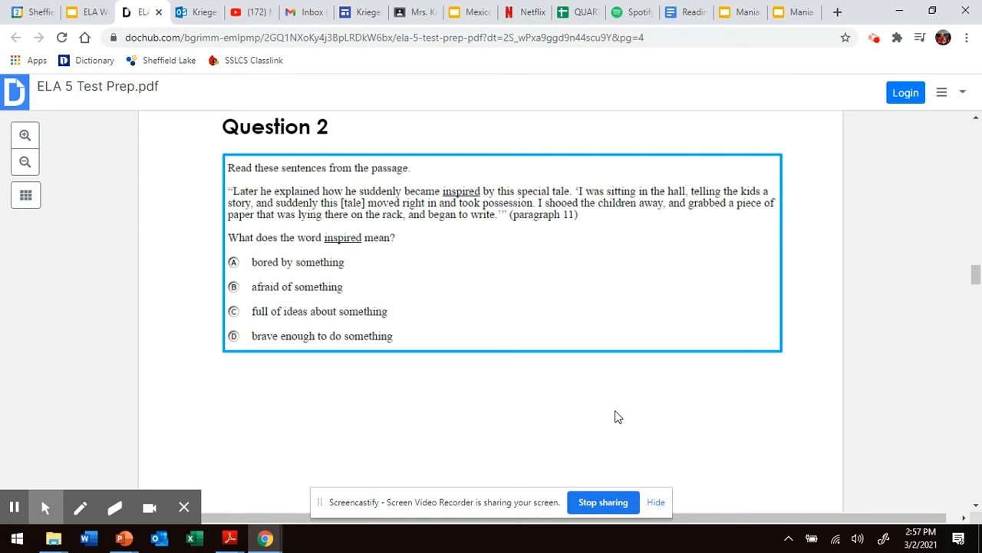
pyautogui.moveTo(469, 200)
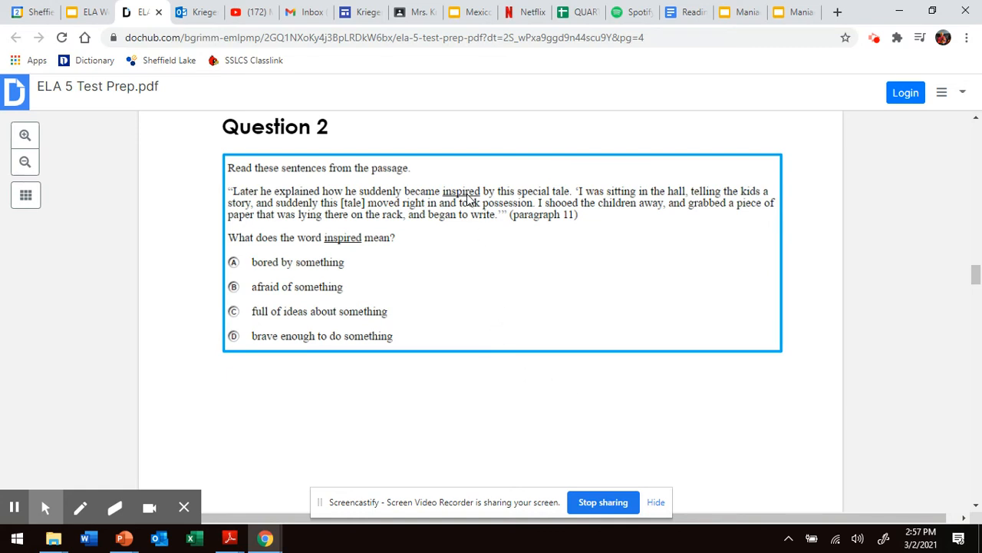
pyautogui.moveTo(340, 246)
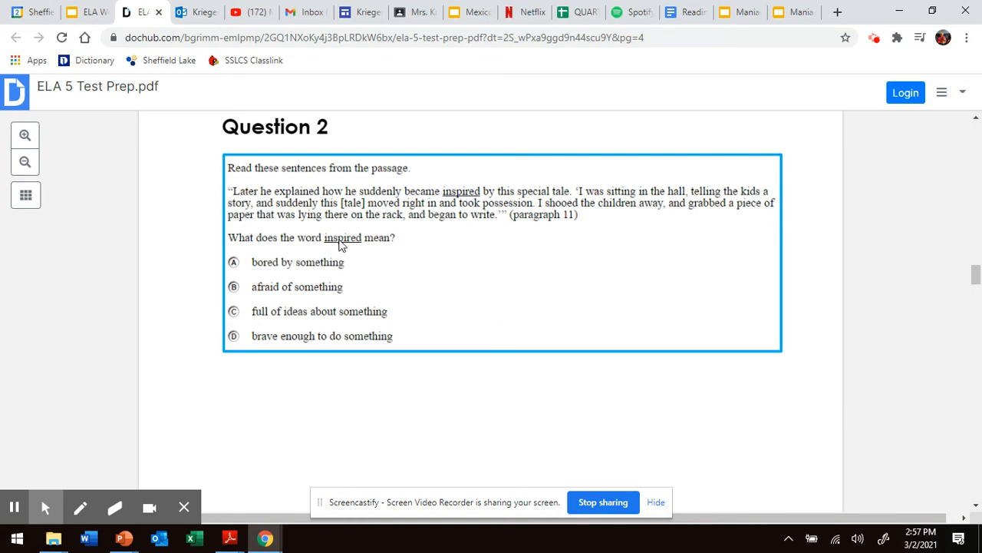
pyautogui.moveTo(268, 268)
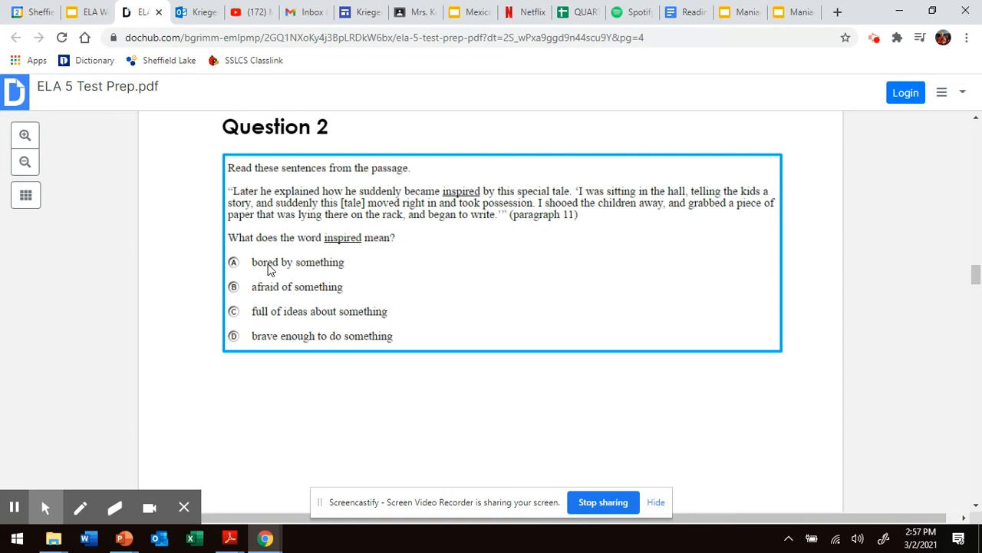
pyautogui.moveTo(280, 313)
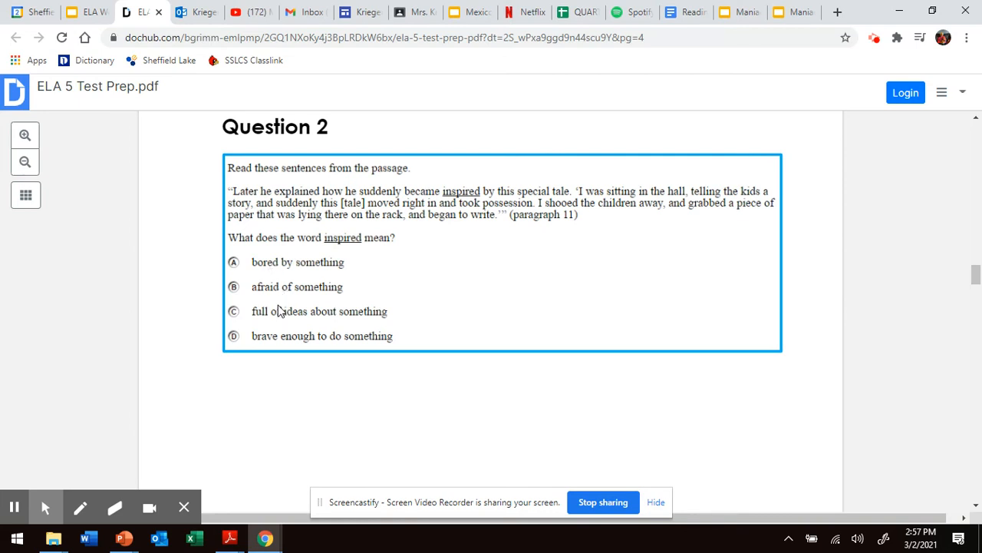
pyautogui.moveTo(282, 330)
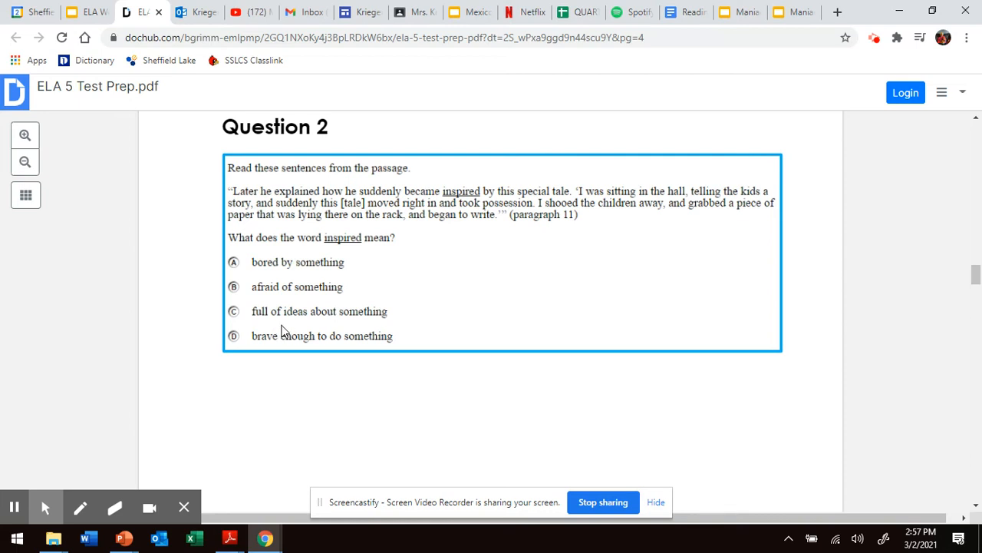
pyautogui.moveTo(313, 304)
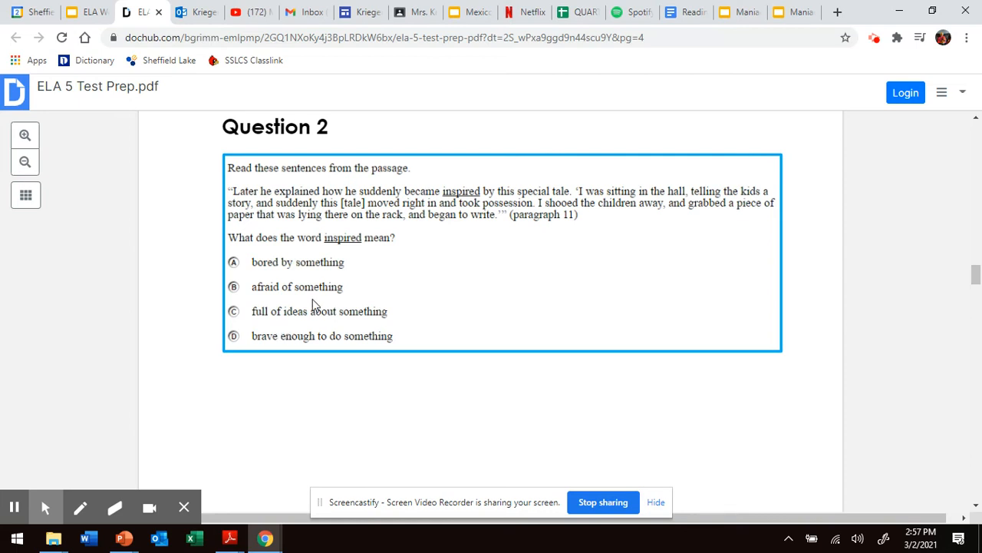
pyautogui.moveTo(387, 194)
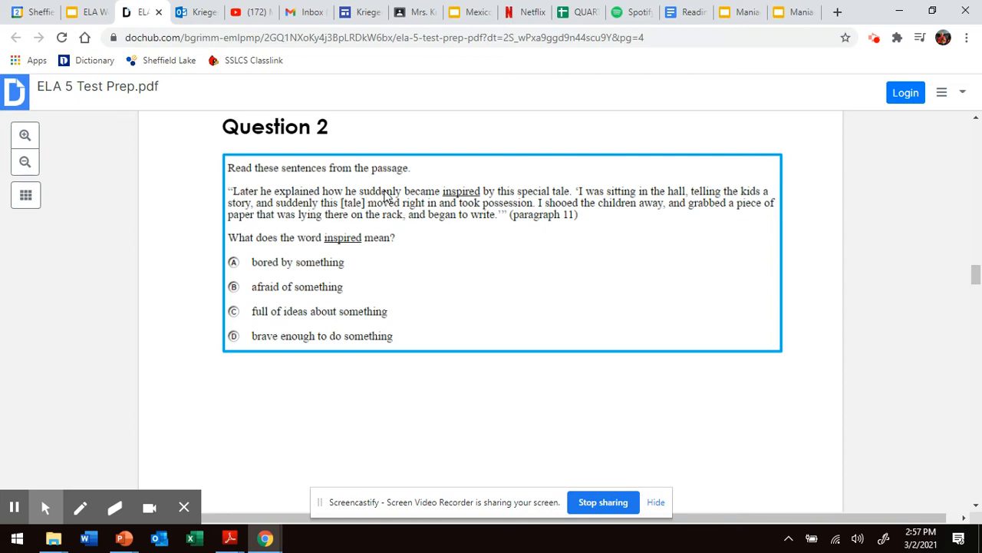
pyautogui.moveTo(461, 198)
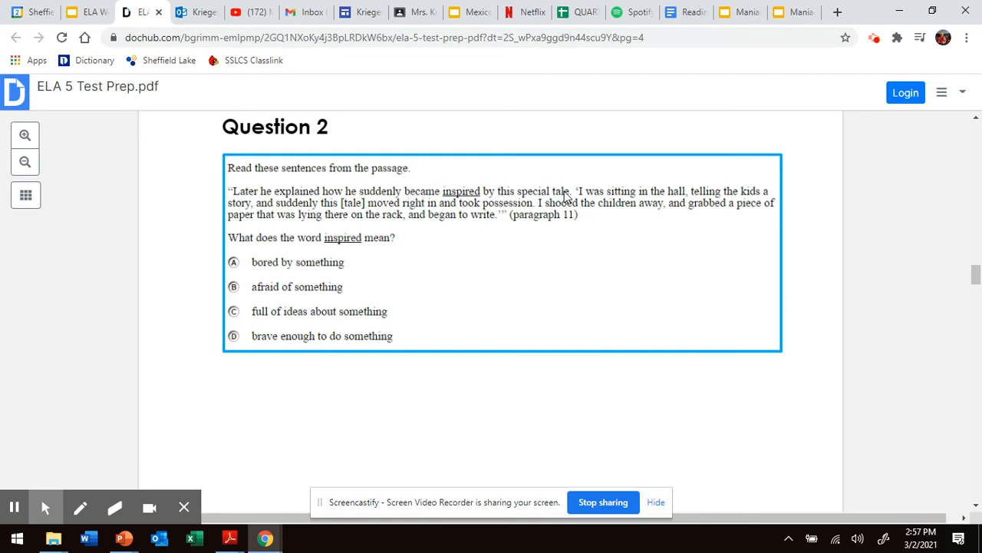
pyautogui.moveTo(324, 267)
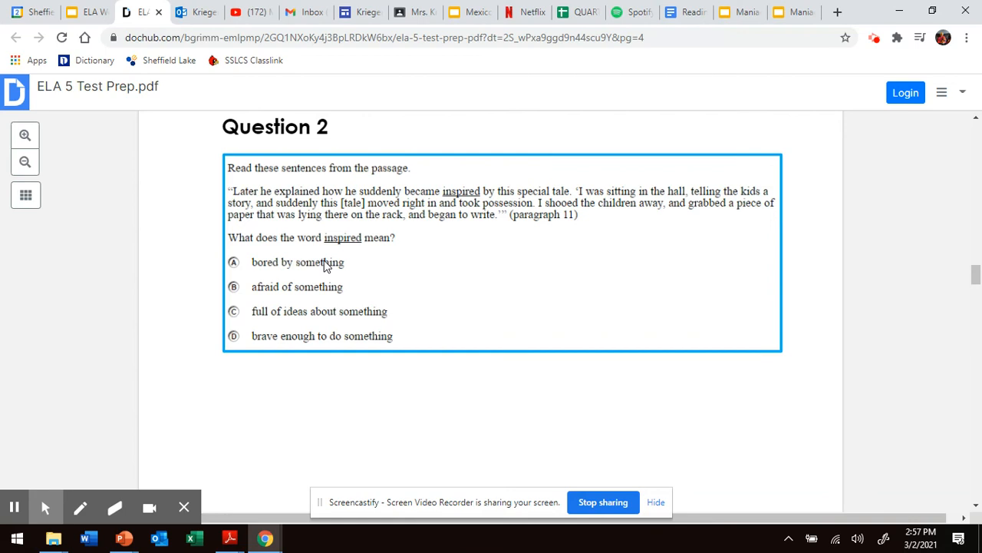
pyautogui.moveTo(332, 250)
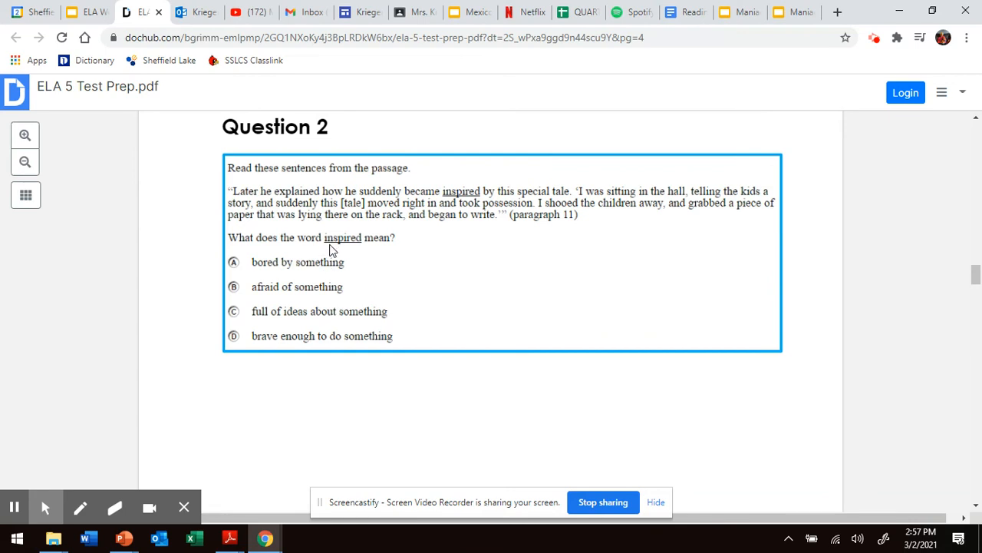
pyautogui.moveTo(454, 425)
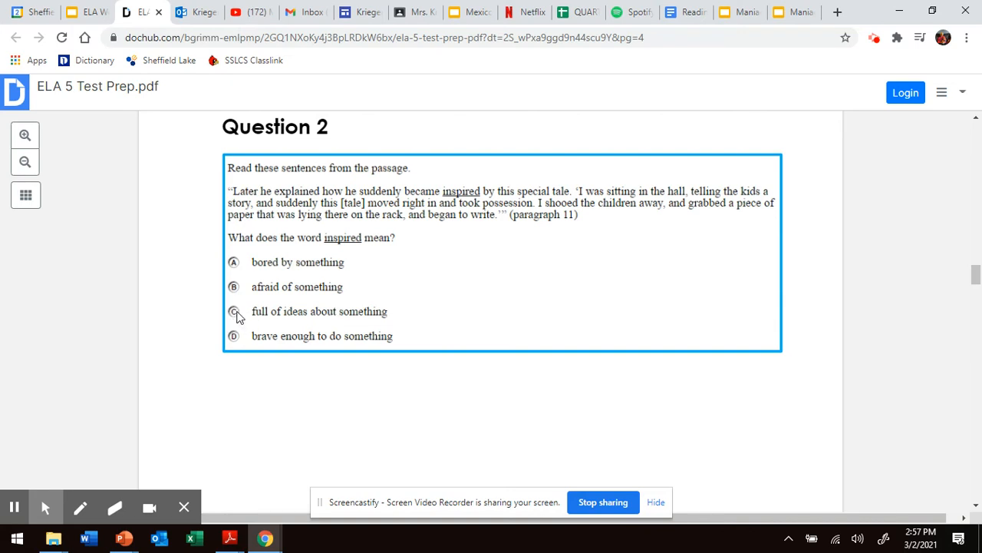
pyautogui.moveTo(356, 286)
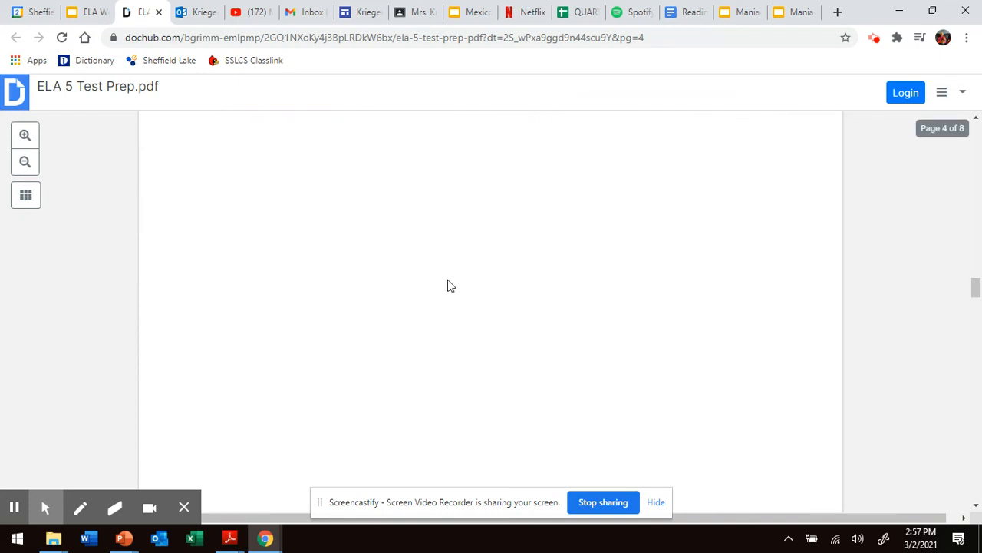
pyautogui.scroll(-3)
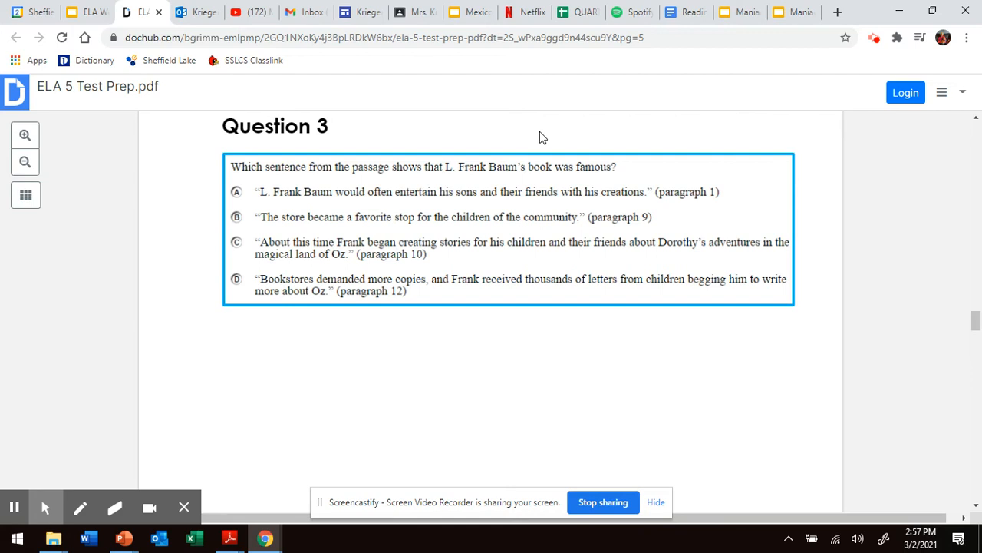
pyautogui.moveTo(560, 126)
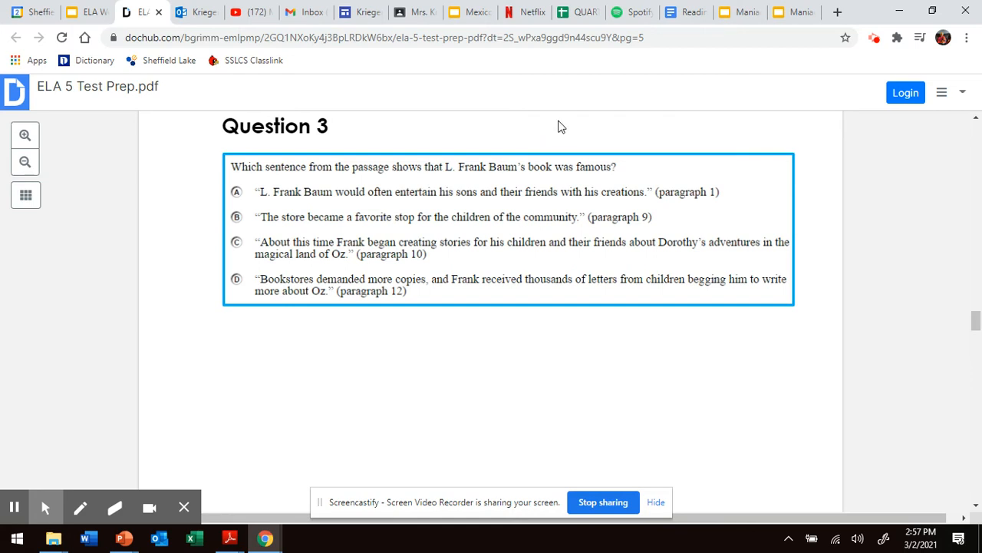
pyautogui.moveTo(507, 317)
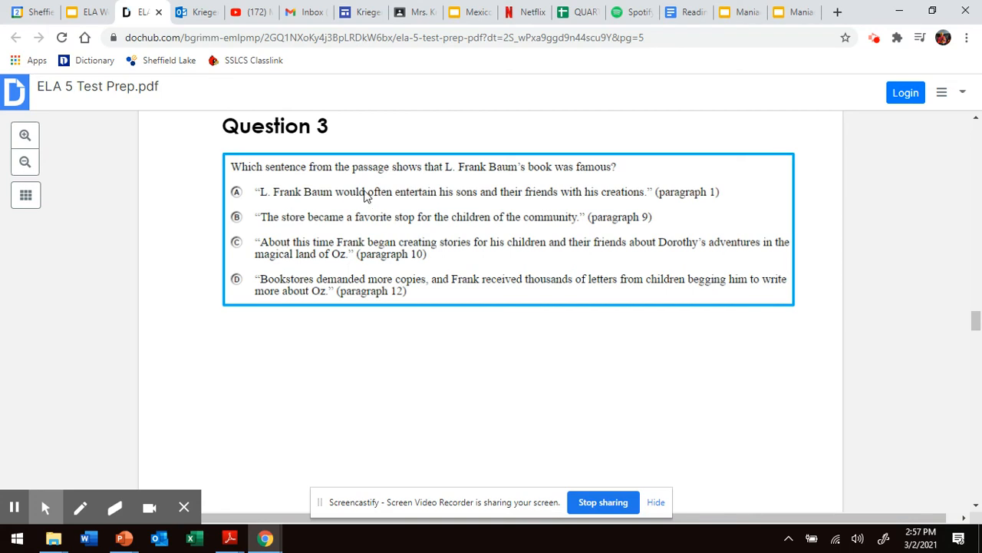
pyautogui.moveTo(534, 184)
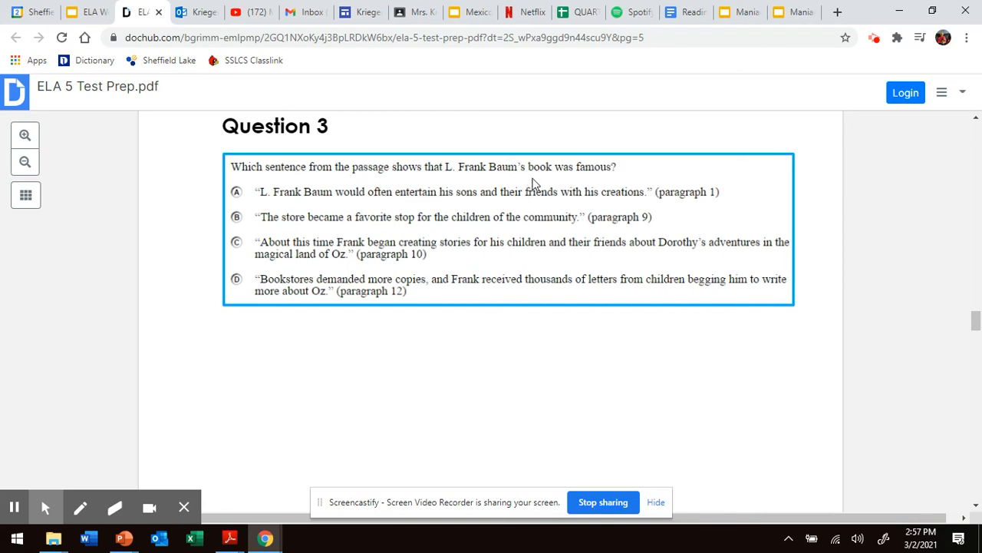
pyautogui.moveTo(678, 190)
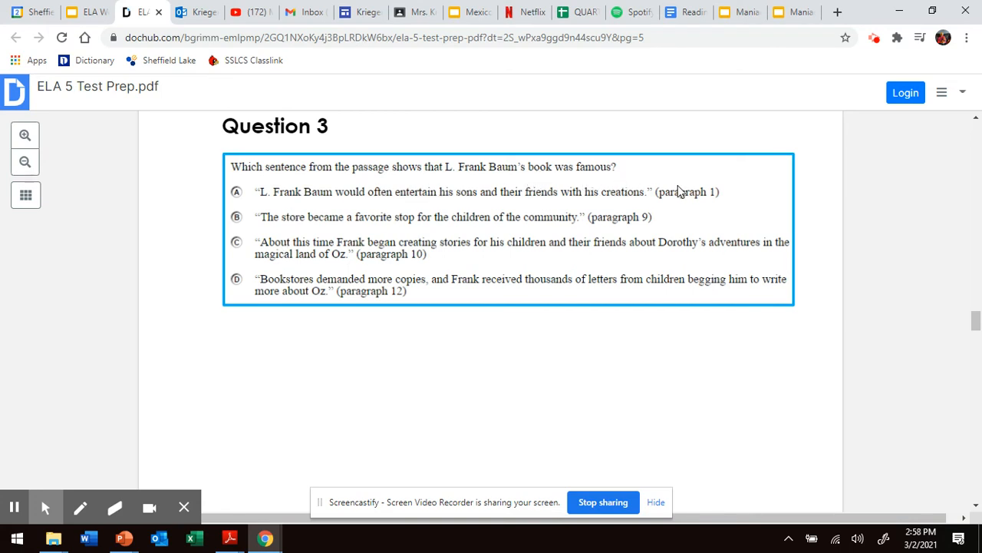
pyautogui.moveTo(602, 224)
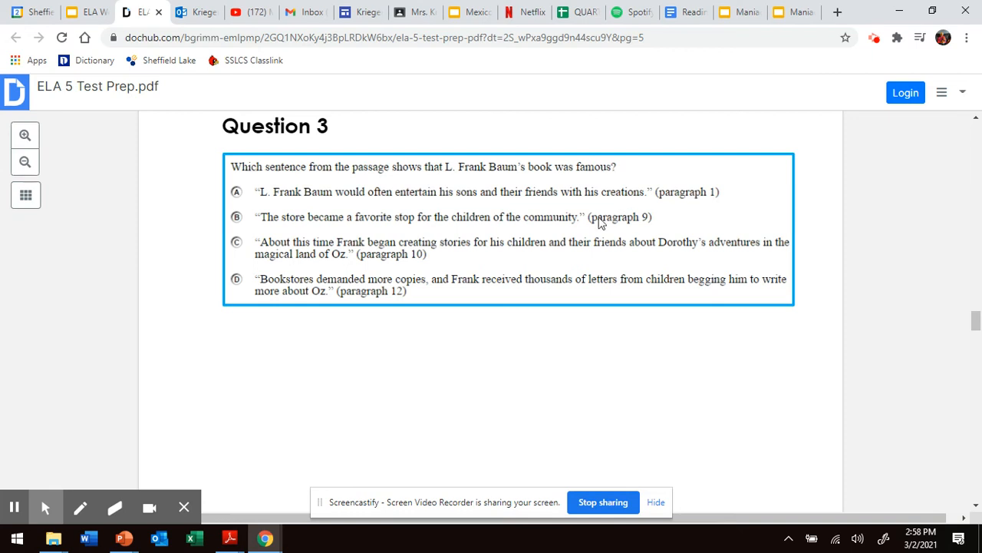
pyautogui.moveTo(381, 223)
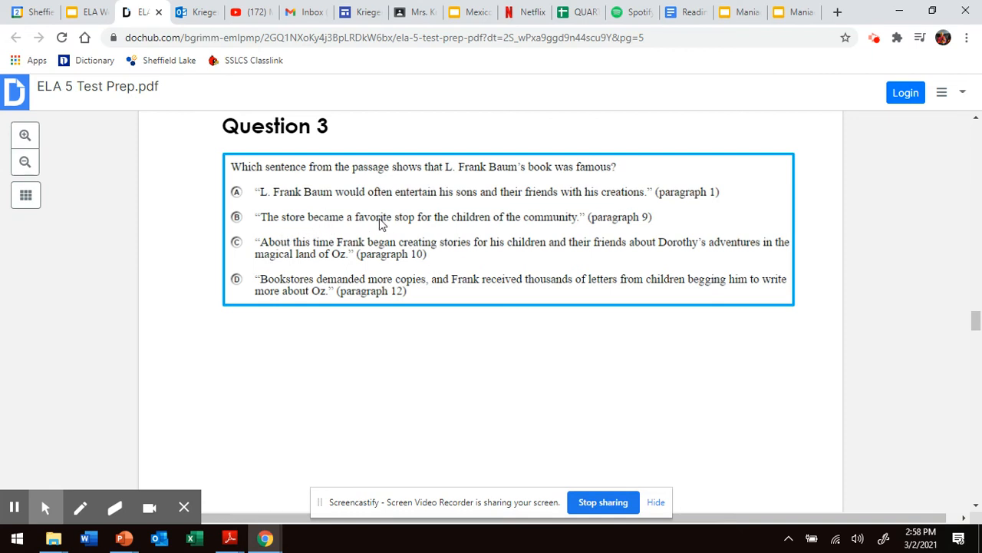
pyautogui.moveTo(586, 224)
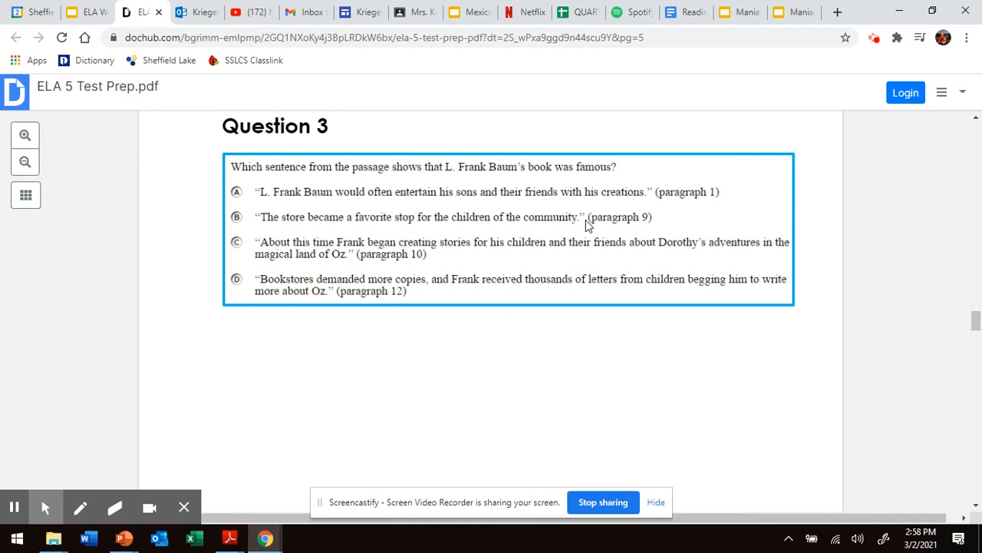
pyautogui.moveTo(608, 225)
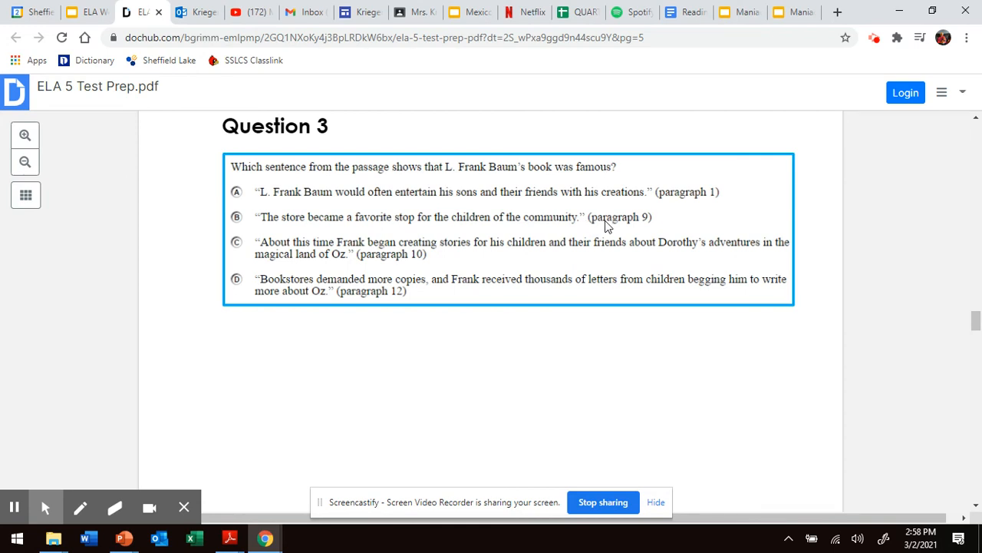
pyautogui.moveTo(298, 269)
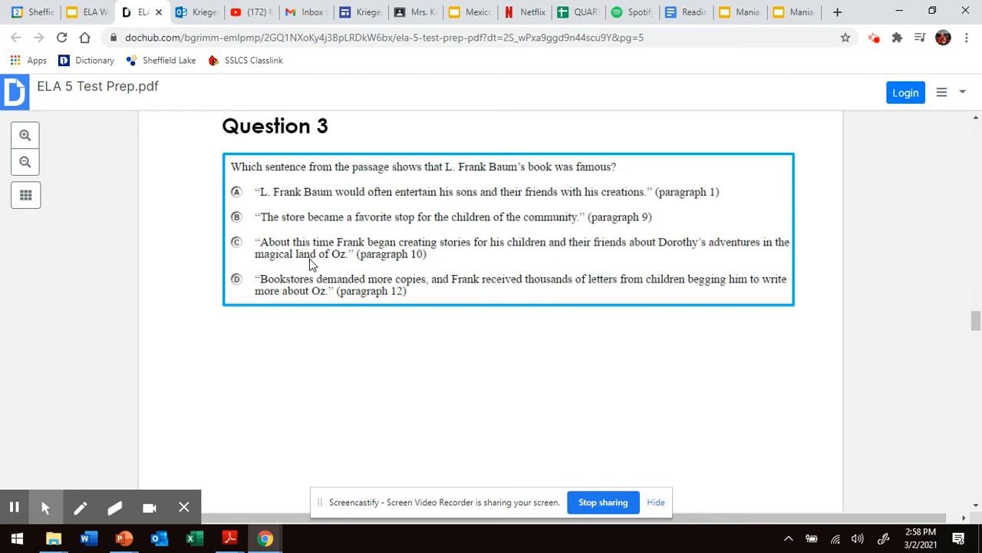
pyautogui.moveTo(387, 264)
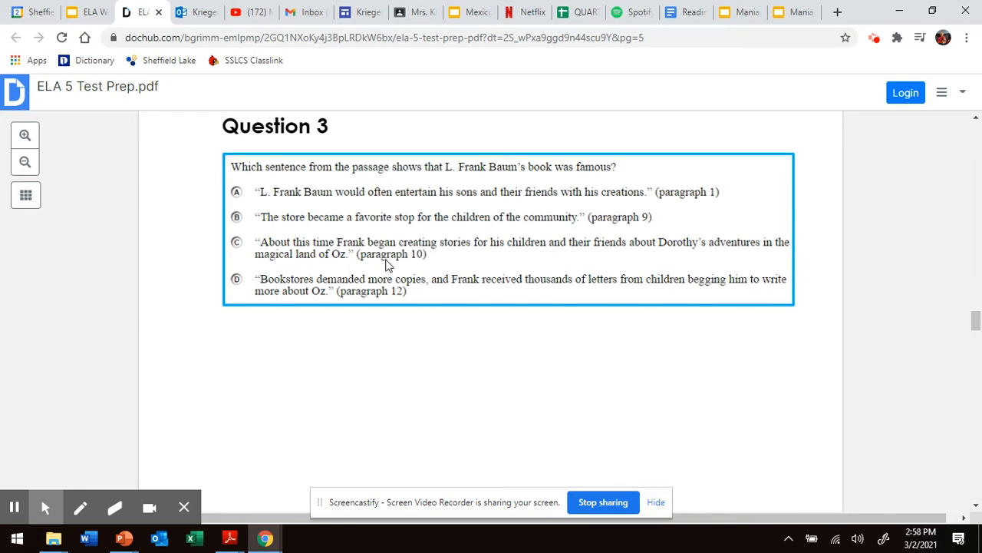
pyautogui.moveTo(364, 273)
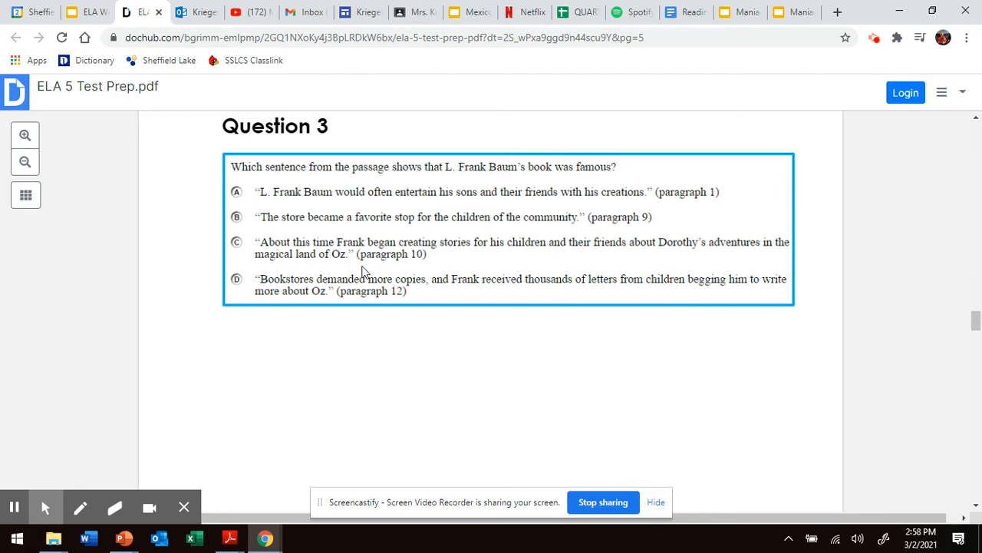
pyautogui.moveTo(357, 258)
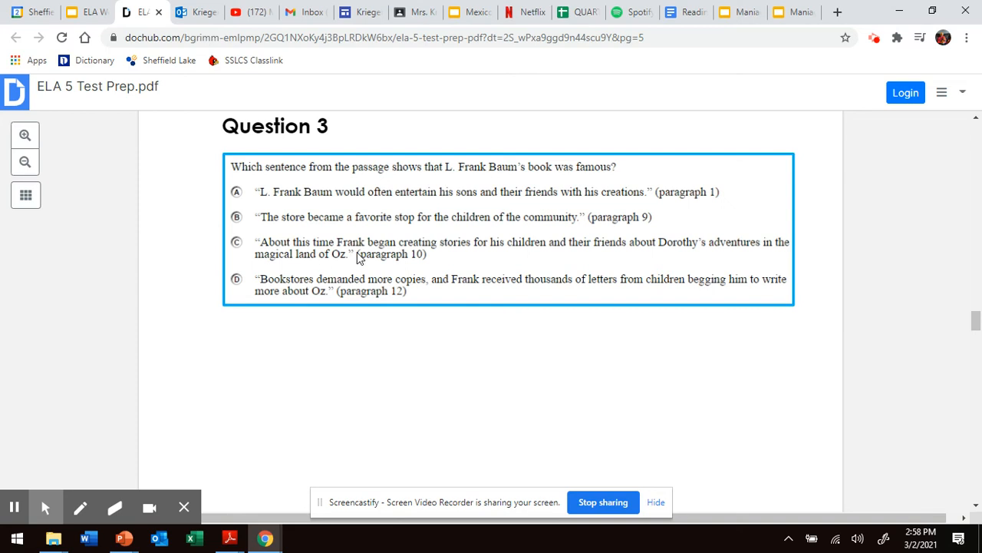
pyautogui.moveTo(345, 413)
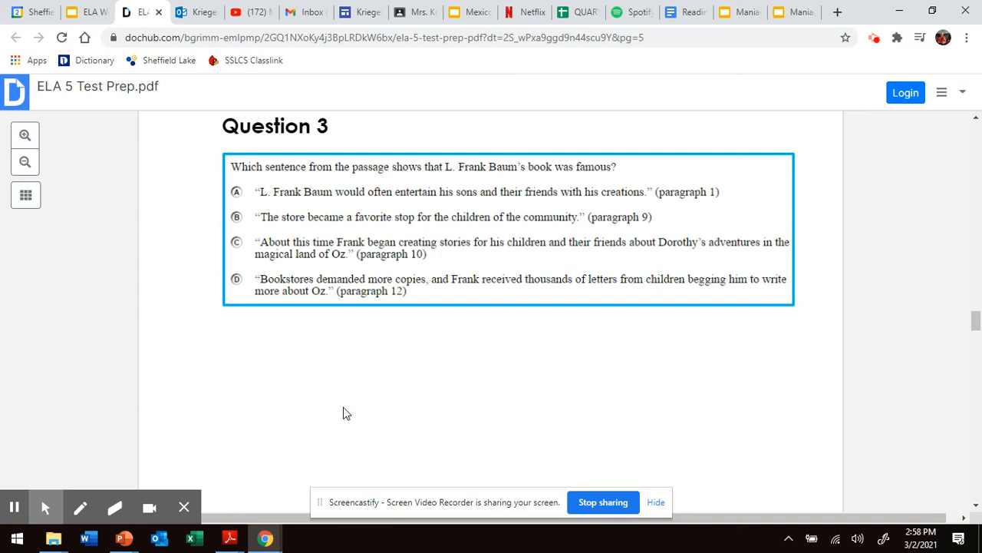
pyautogui.moveTo(350, 399)
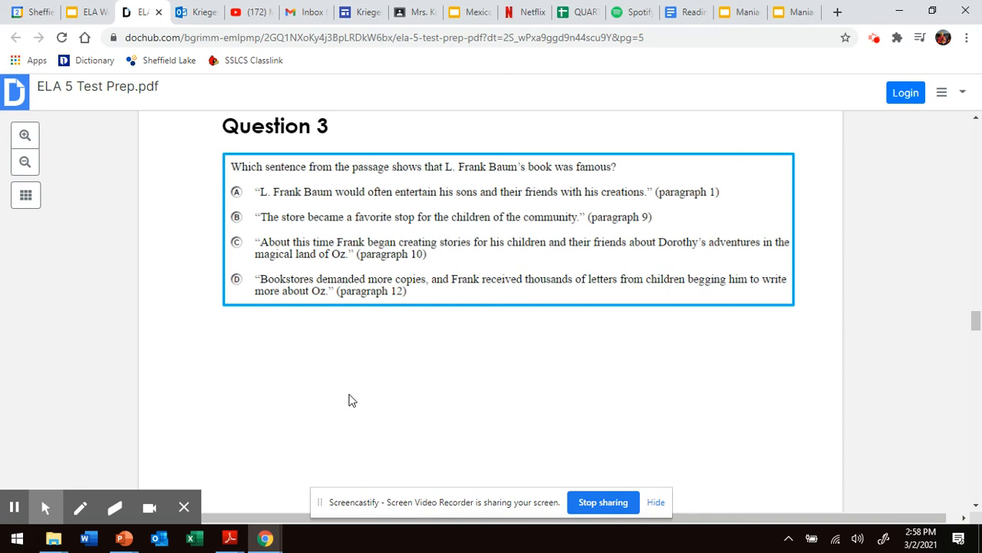
pyautogui.moveTo(428, 387)
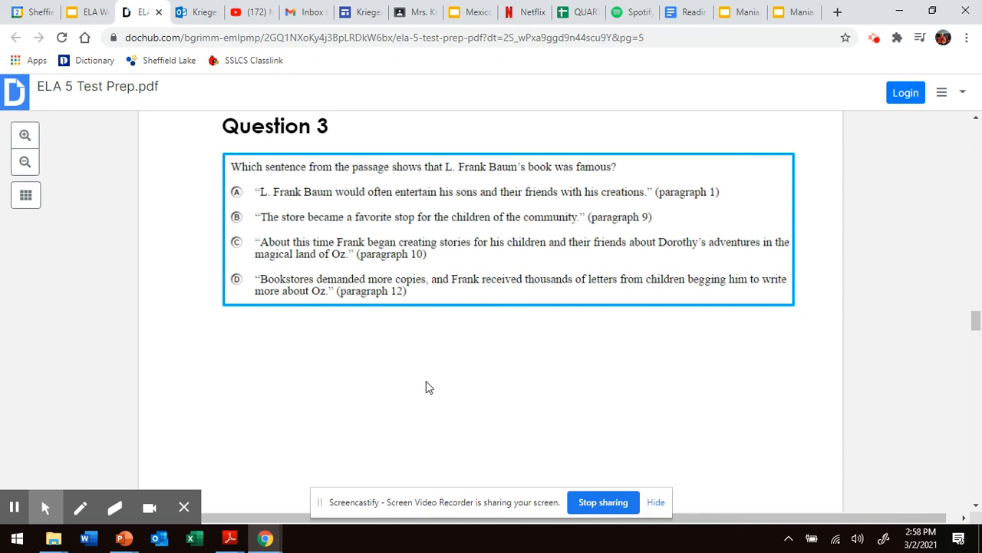
pyautogui.moveTo(439, 384)
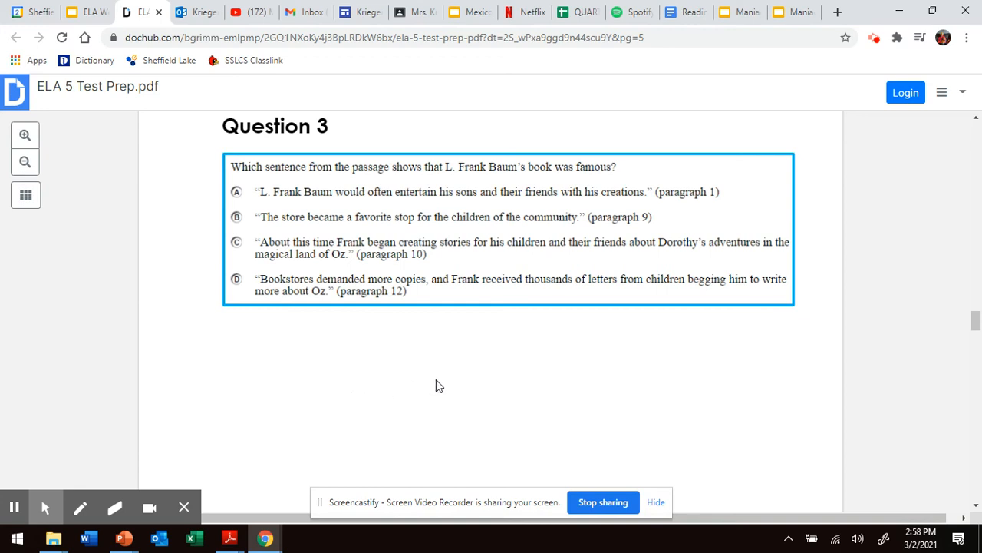
pyautogui.moveTo(323, 300)
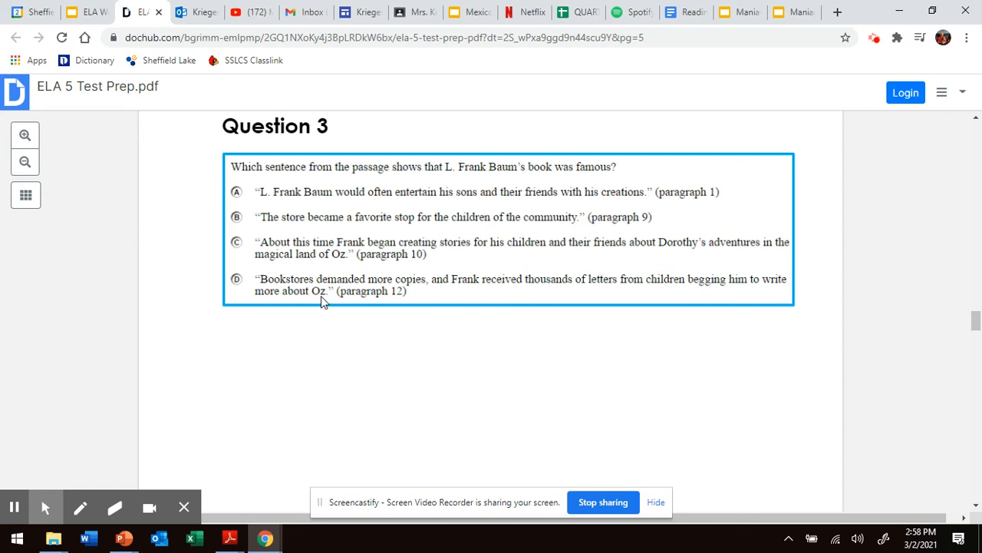
pyautogui.moveTo(329, 301)
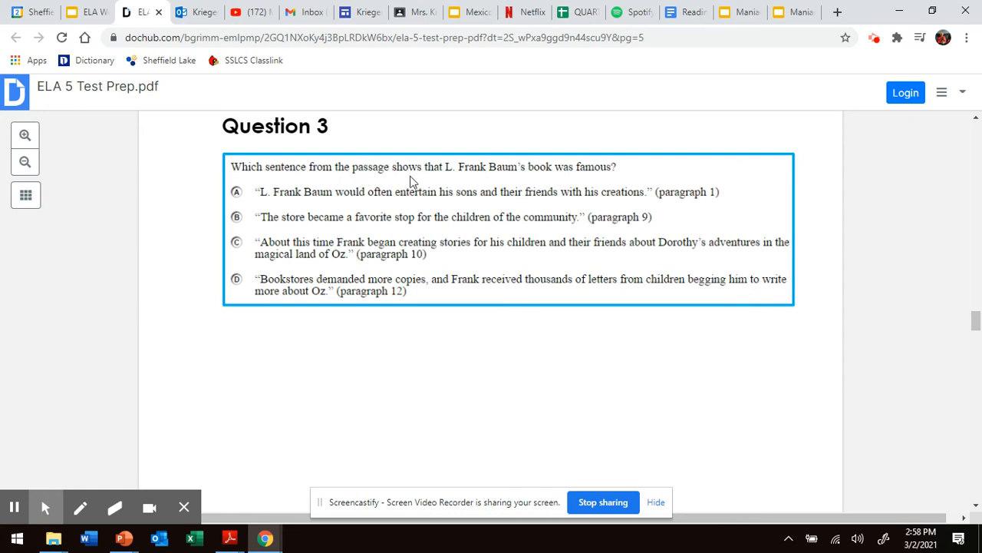
pyautogui.moveTo(344, 246)
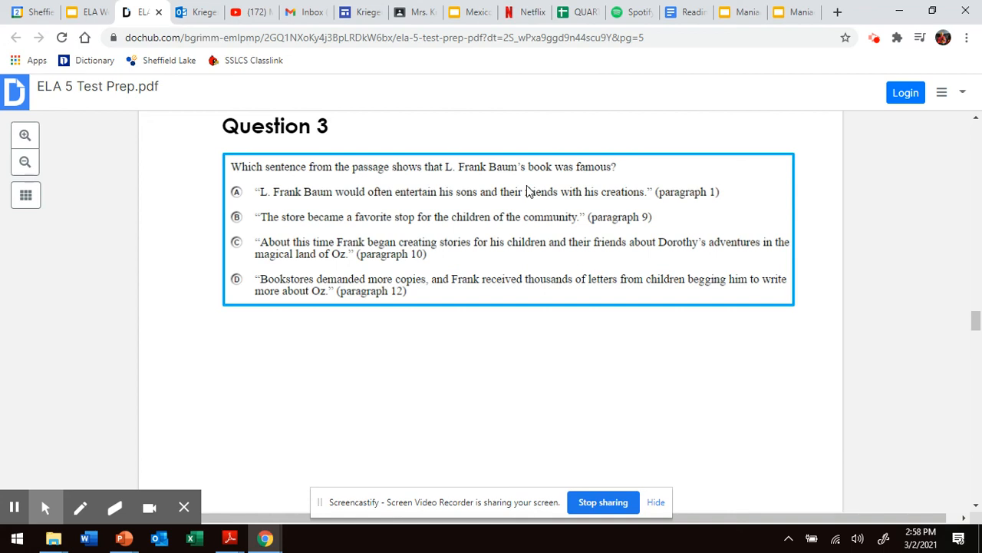
pyautogui.moveTo(515, 198)
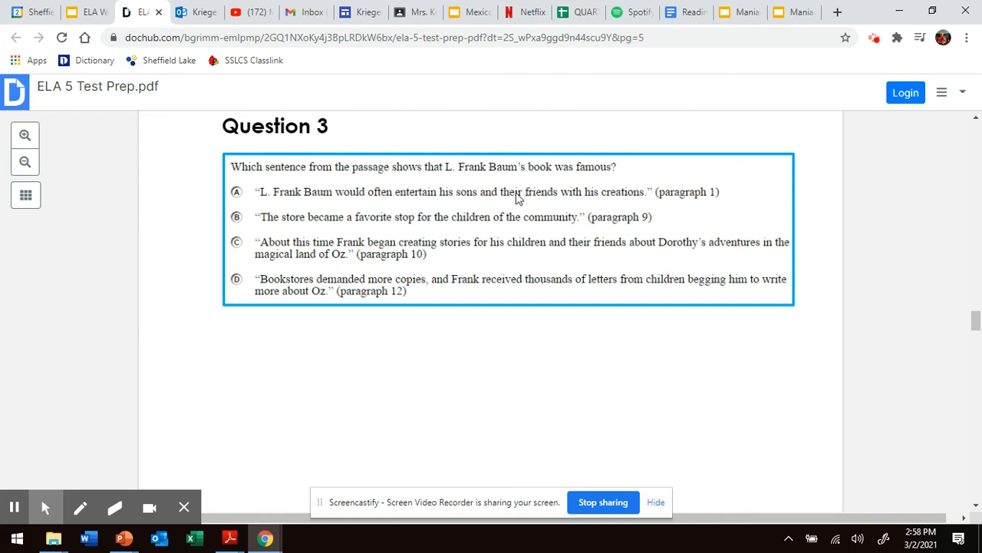
pyautogui.moveTo(286, 218)
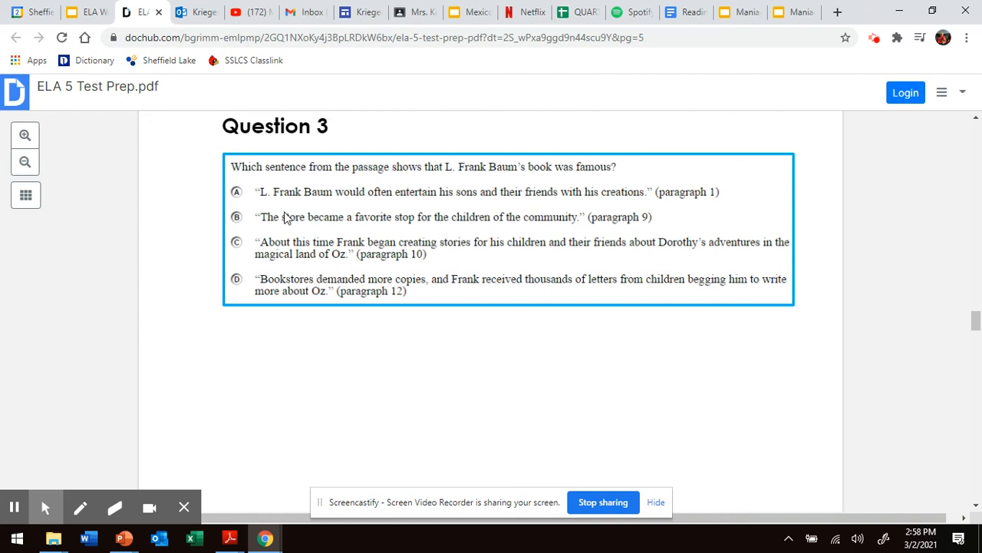
pyautogui.moveTo(499, 190)
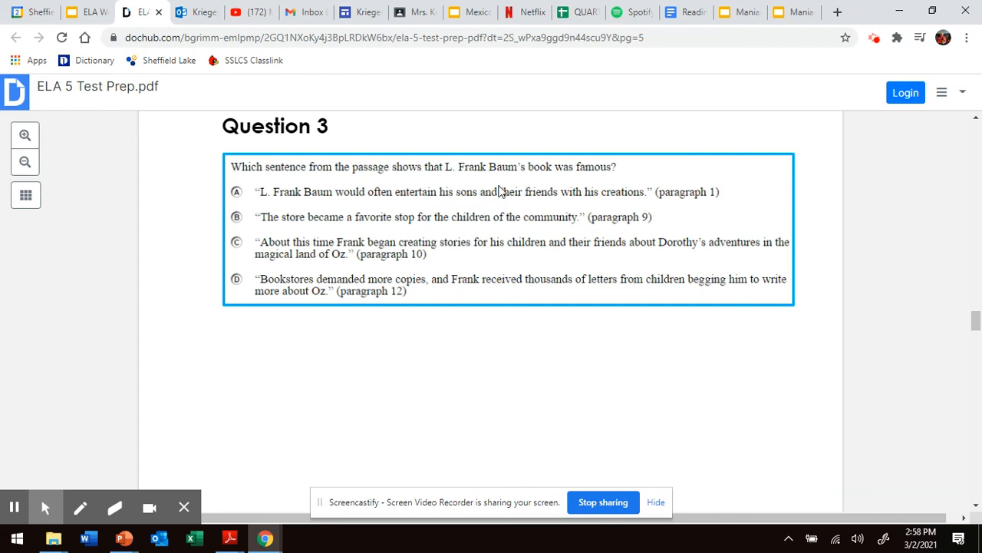
pyautogui.moveTo(500, 199)
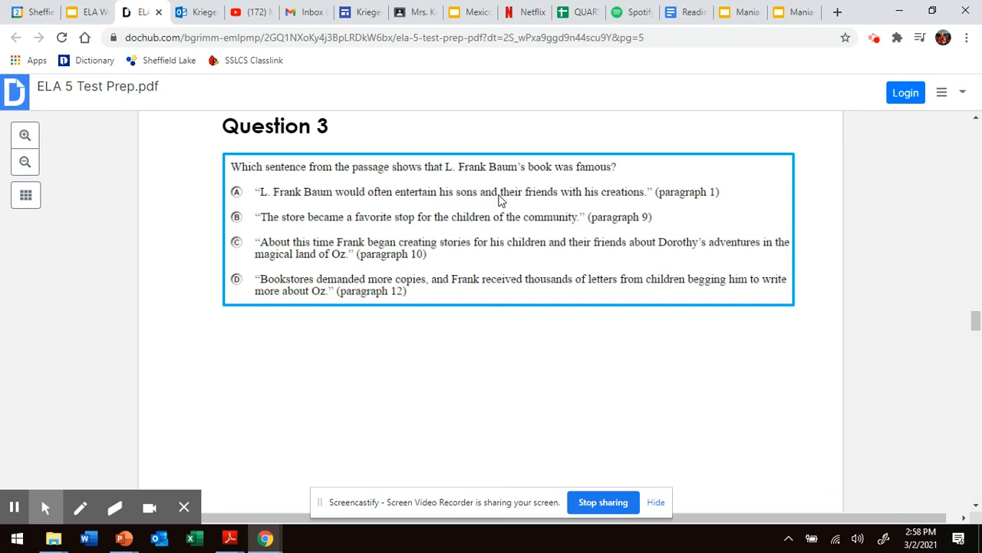
pyautogui.moveTo(393, 233)
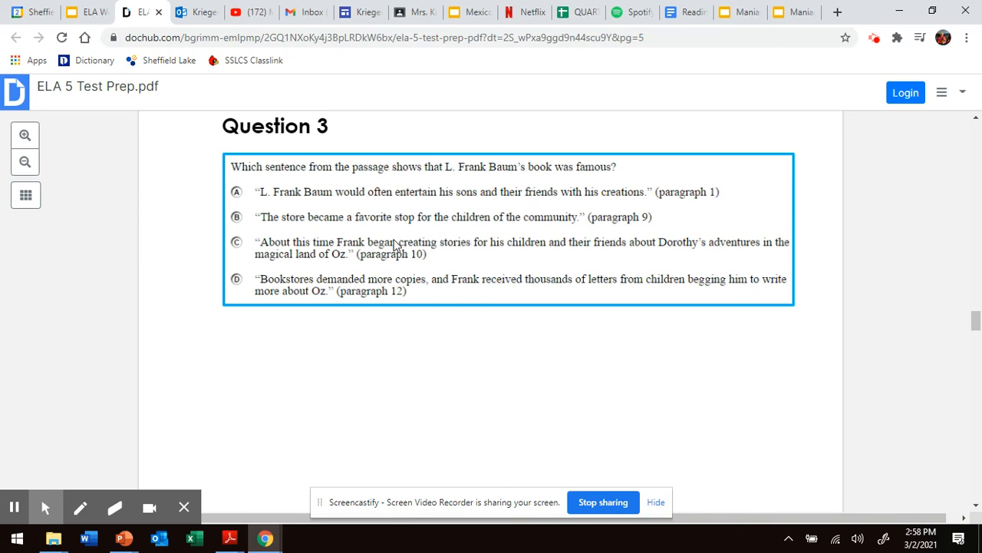
pyautogui.moveTo(418, 244)
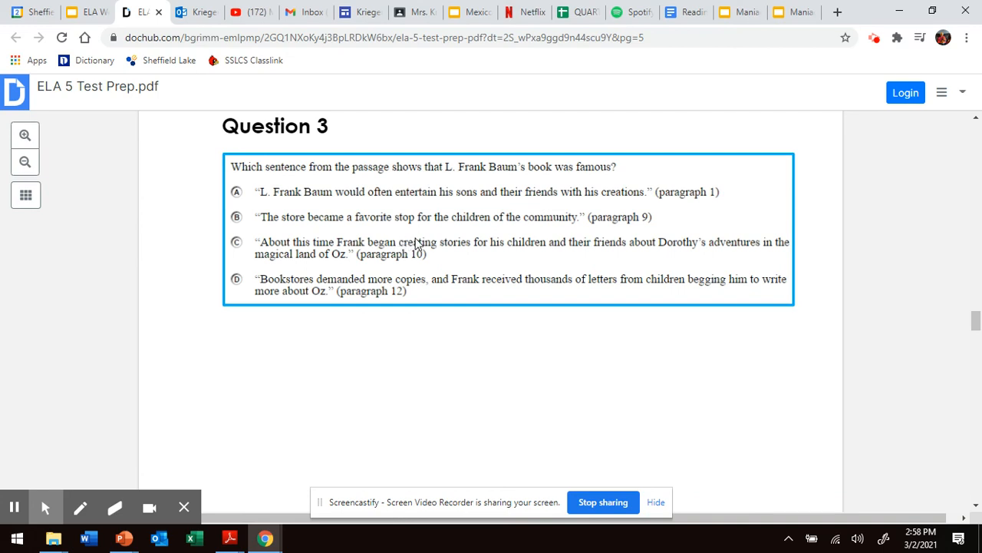
pyautogui.moveTo(305, 285)
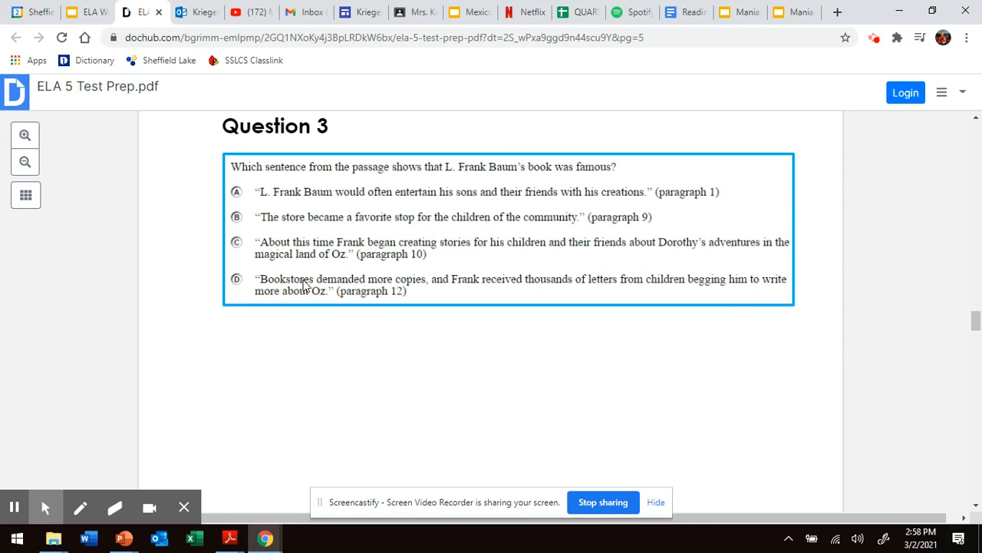
pyautogui.moveTo(345, 280)
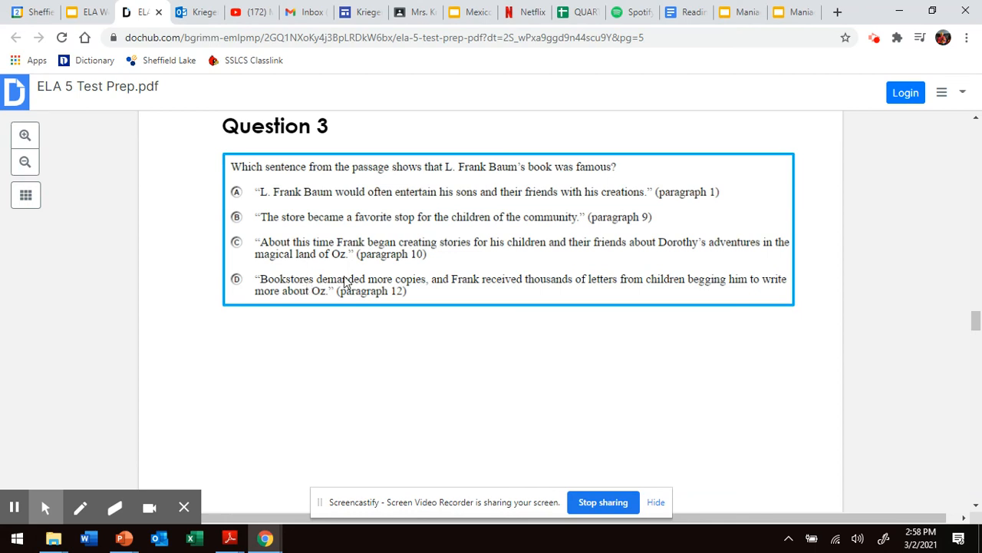
pyautogui.moveTo(567, 182)
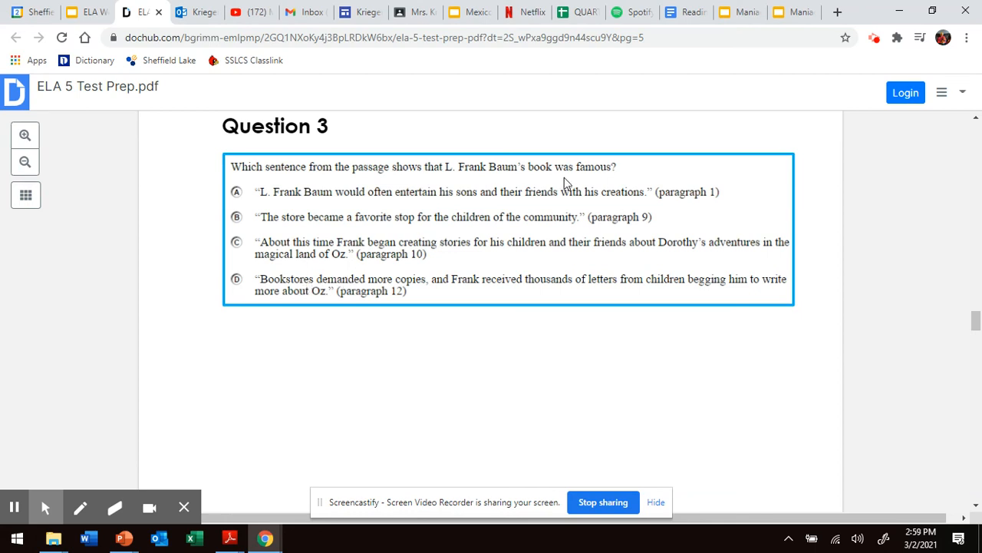
pyautogui.moveTo(482, 237)
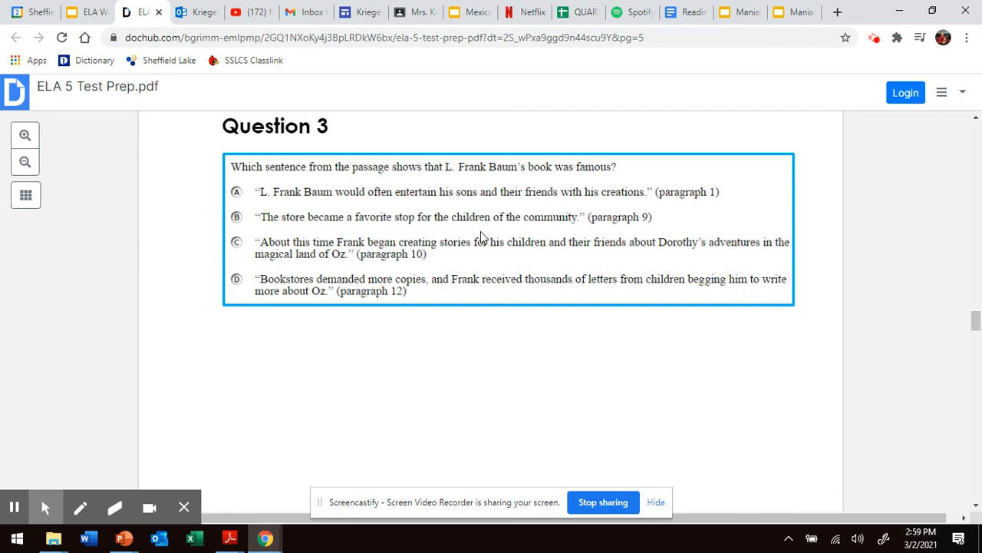
pyautogui.moveTo(396, 307)
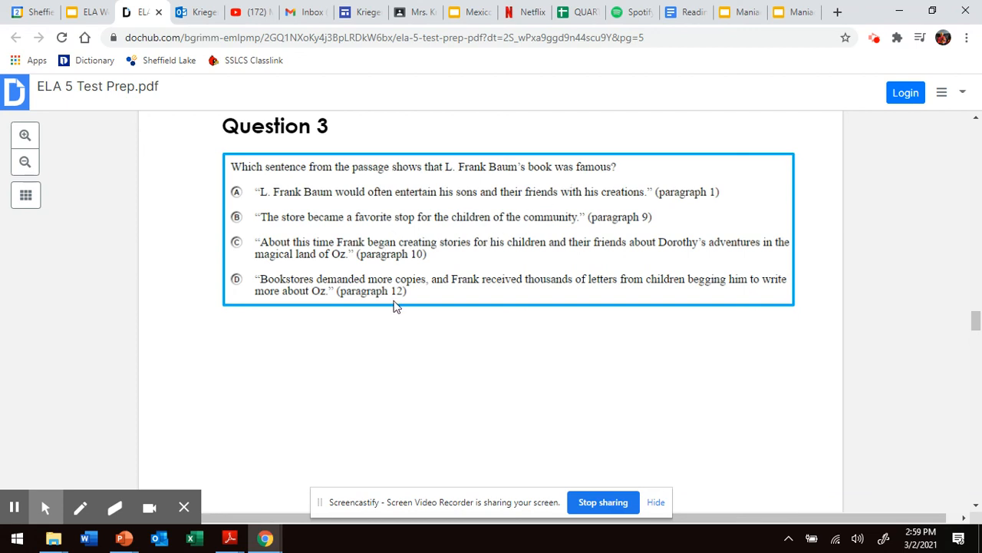
pyautogui.moveTo(283, 273)
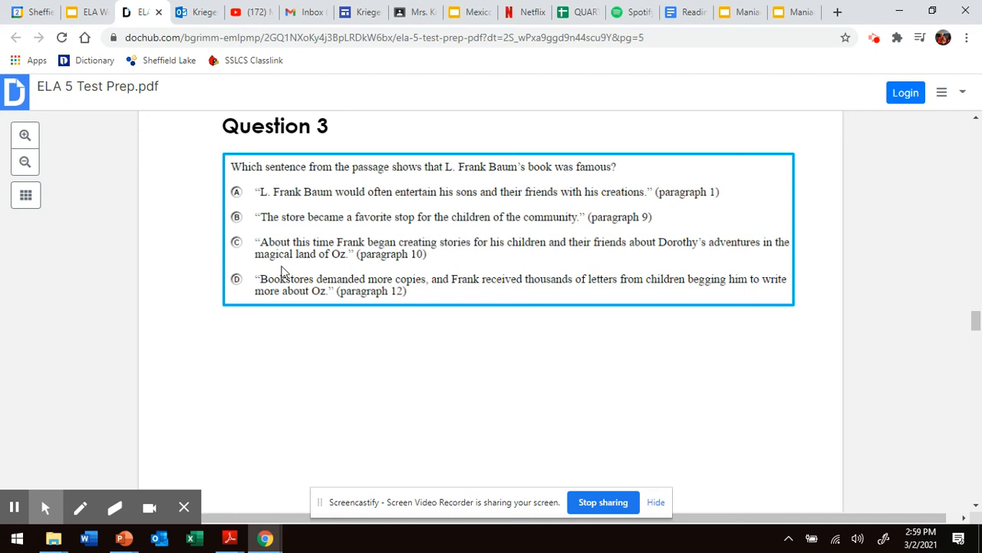
pyautogui.moveTo(283, 298)
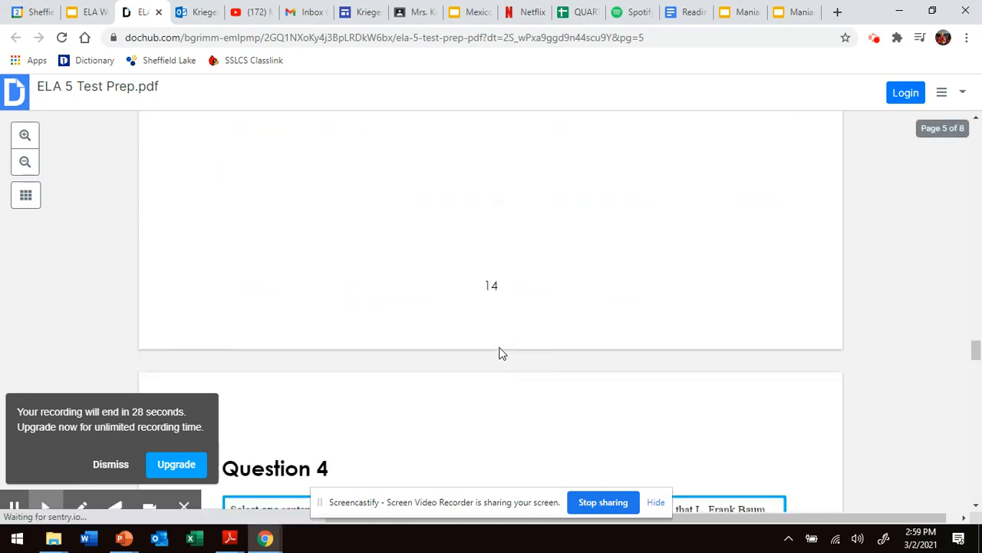
pyautogui.scroll(-3)
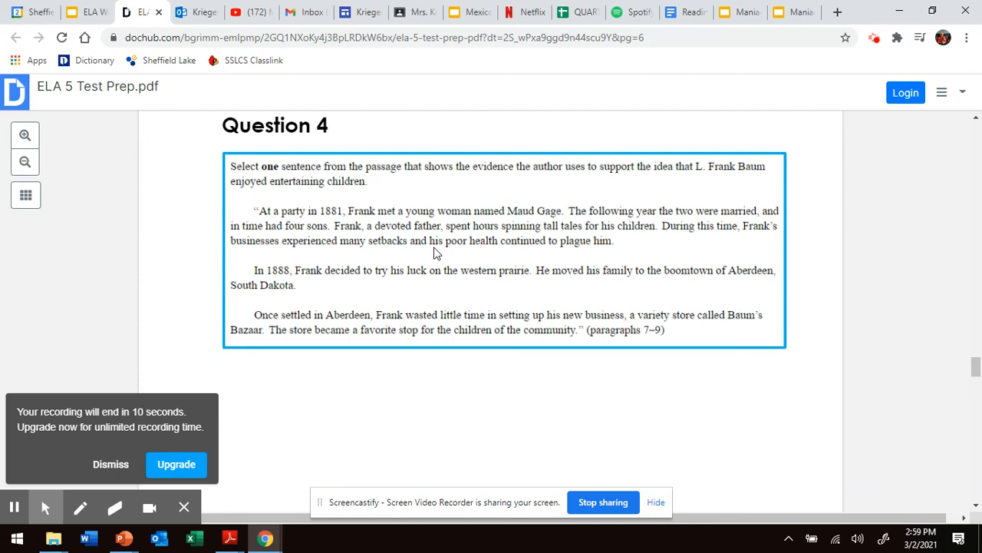
pyautogui.moveTo(562, 350)
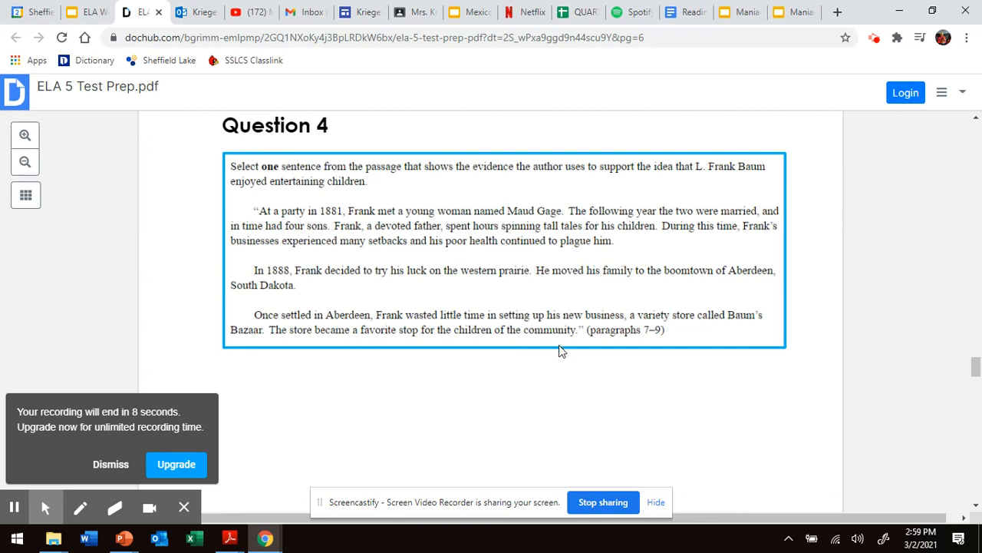